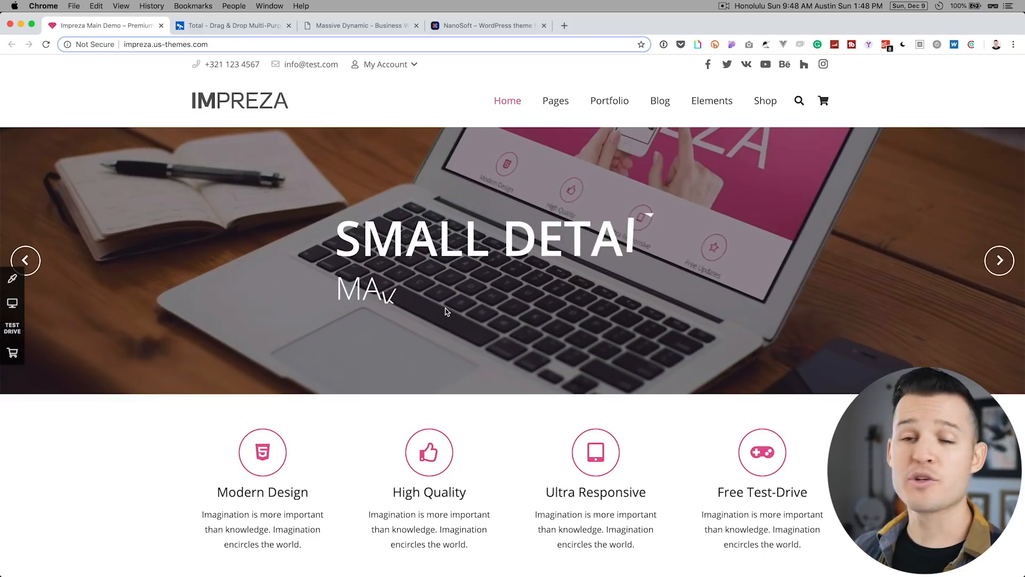
- Browse the Impreza slider, then view the Total and NanoSoft theme demos and advance NanoSoft's hero slider
click(25, 260)
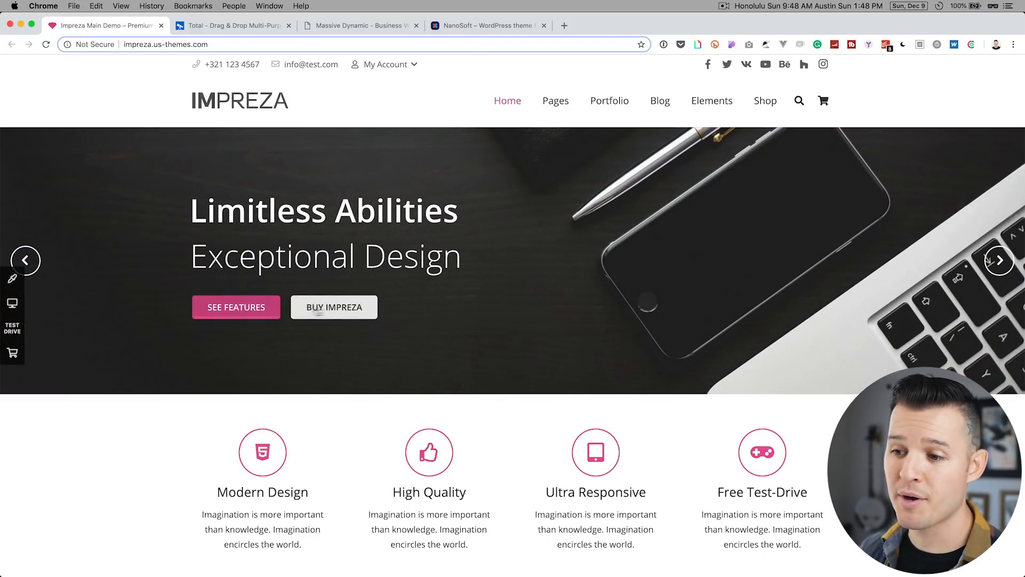
mouse_move(444, 385)
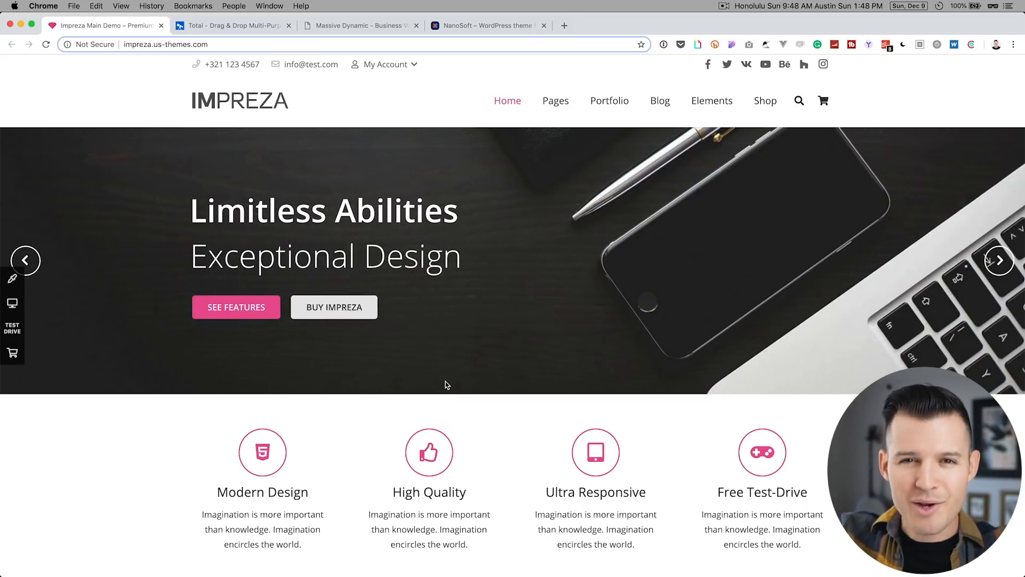
mouse_move(131, 161)
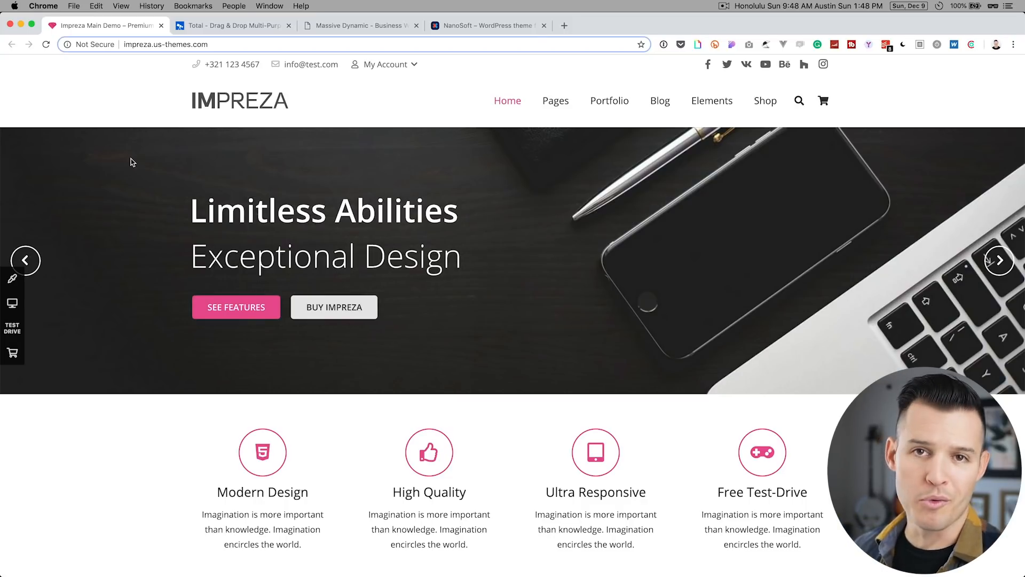
click(231, 25)
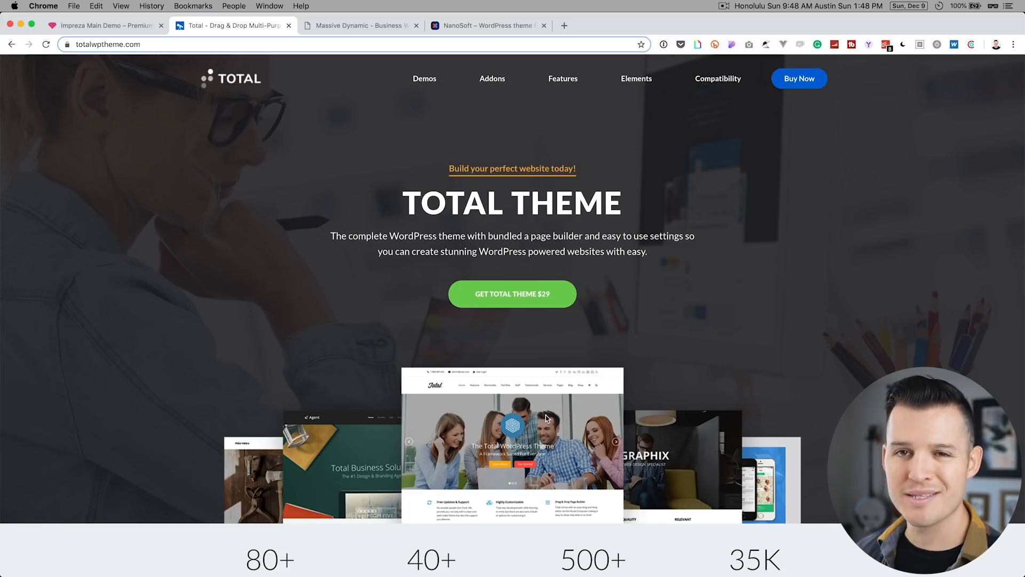
click(487, 25)
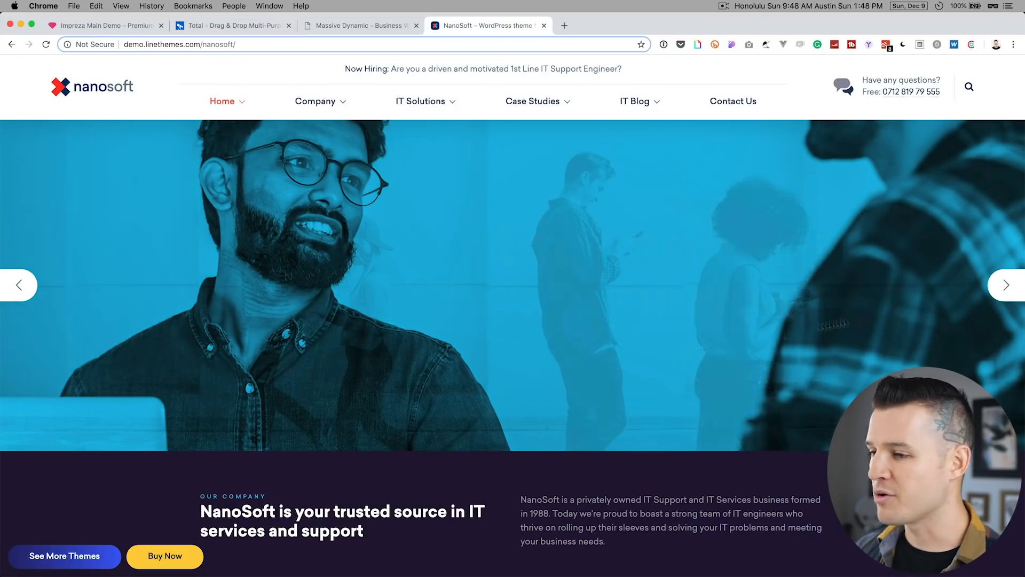
click(1006, 285)
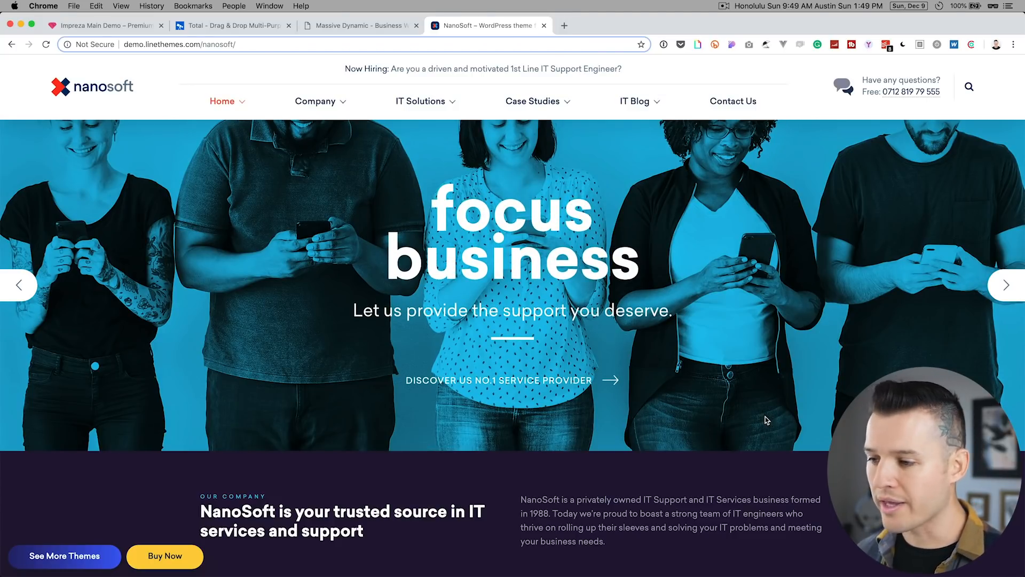
mouse_move(730, 423)
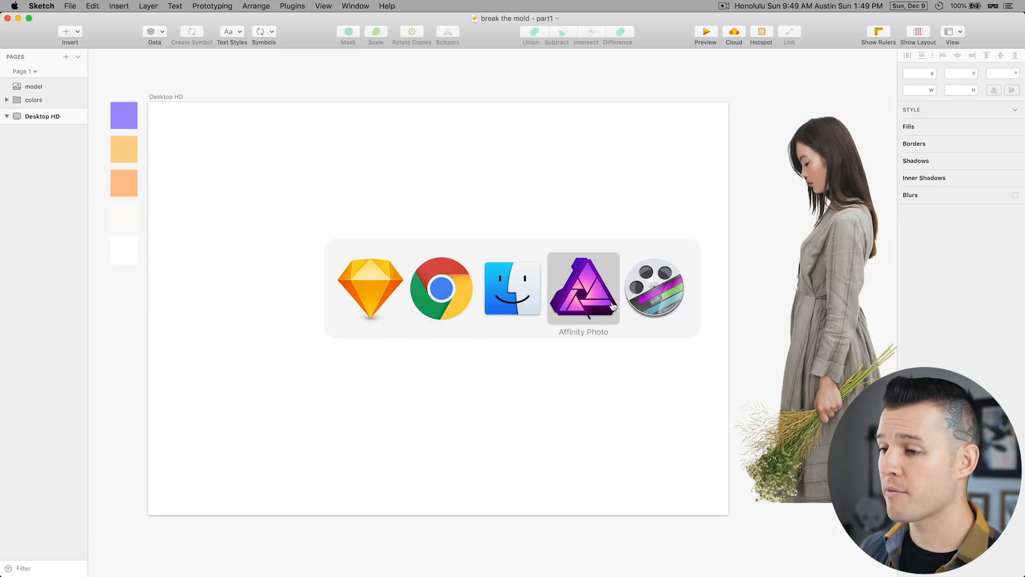
- Switch from Chrome to Sketch's 'break the mold – part1' document with its blank Desktop HD artboard
click(583, 287)
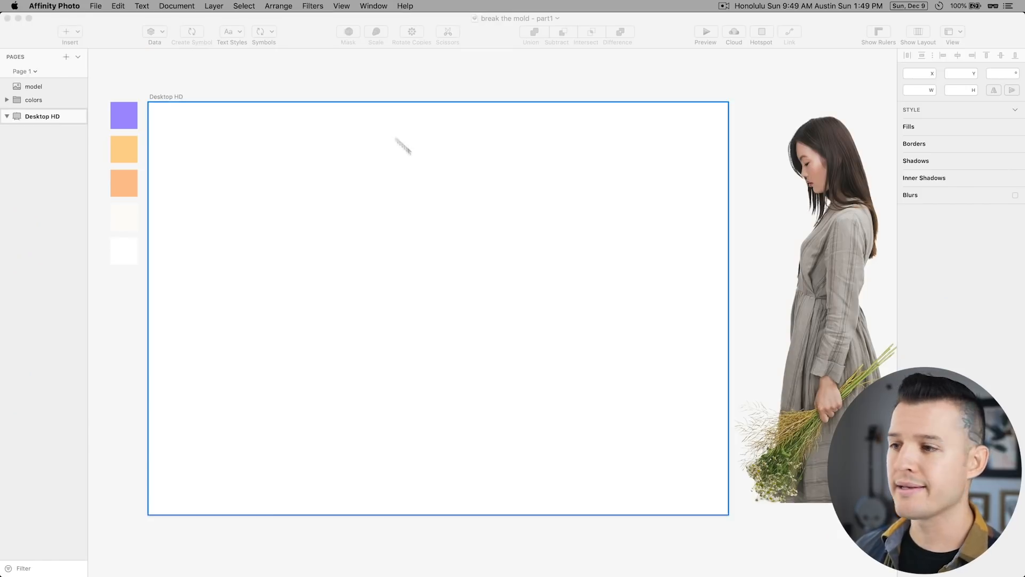
mouse_move(412, 156)
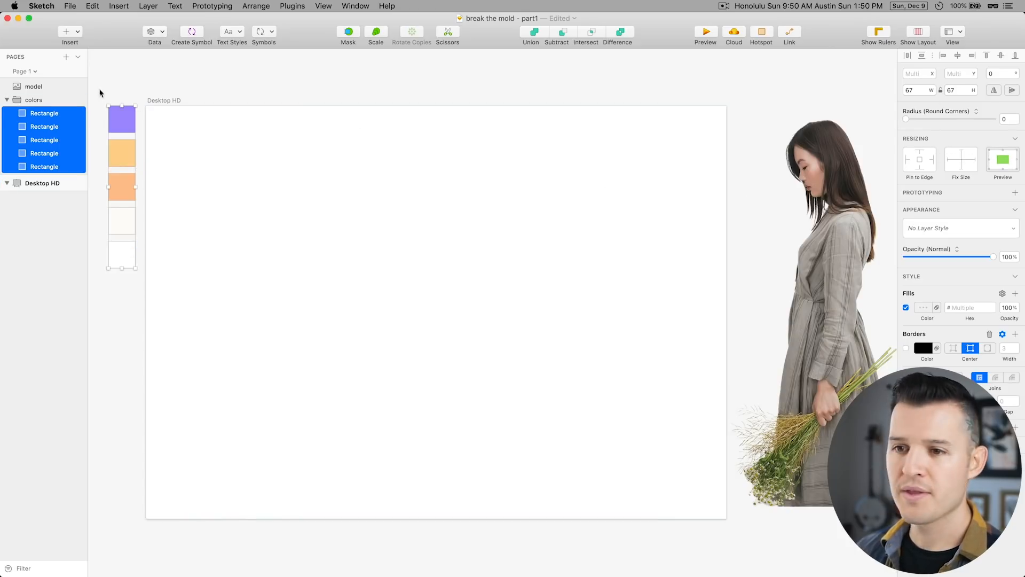
- Draw a full 1440×1024 rectangle over the artboard and fill it off-white #FFFCF9
click(42, 183)
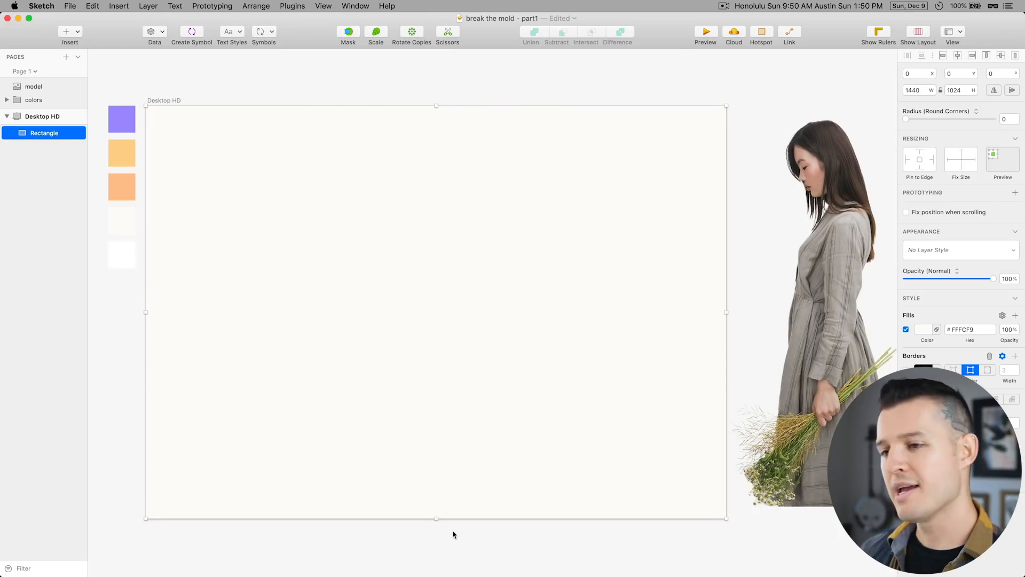
click(121, 119)
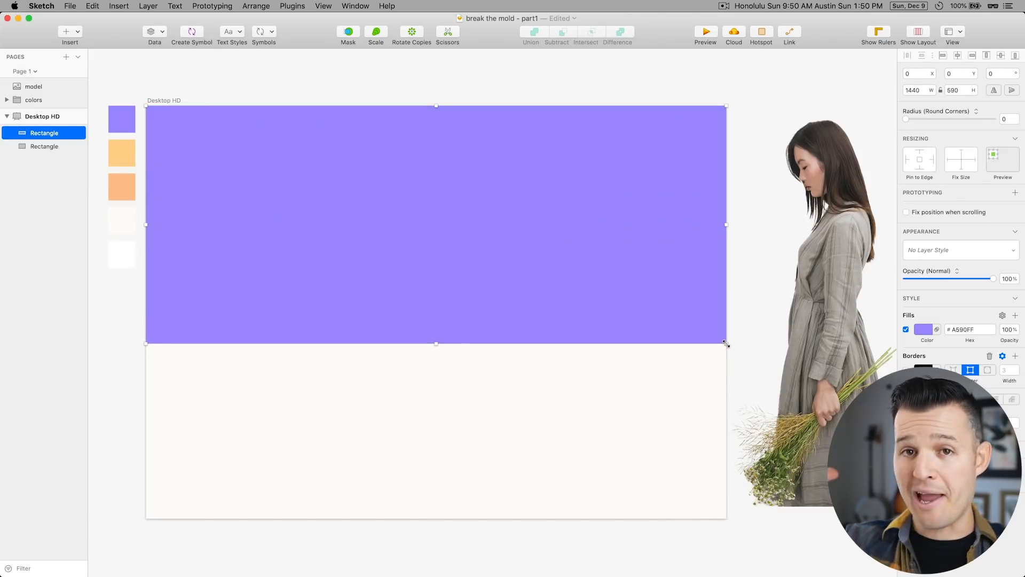
click(33, 86)
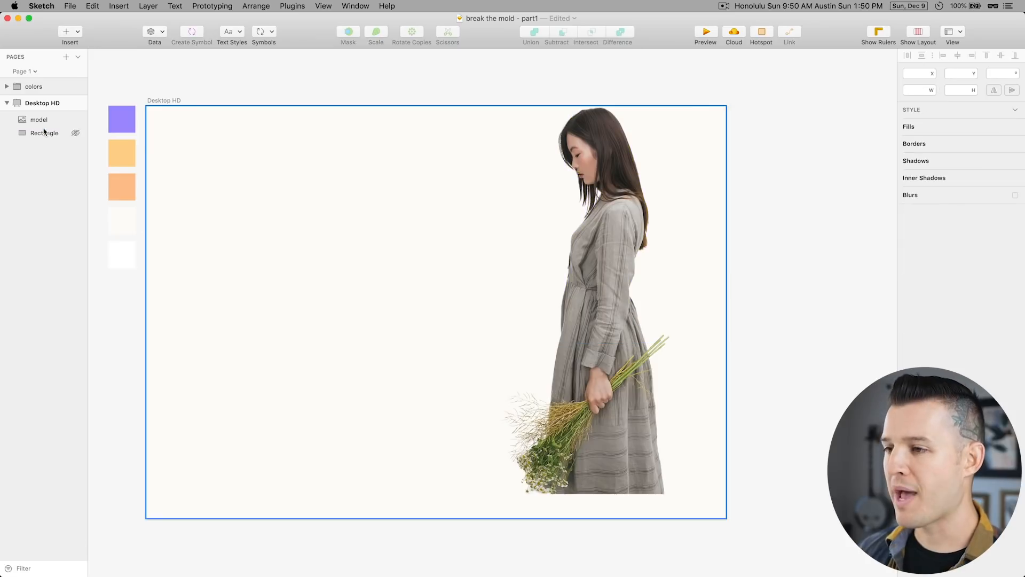
- Rename the background rectangle 'bg', lock it, and add a locked #A590FF panel on the right
click(39, 118)
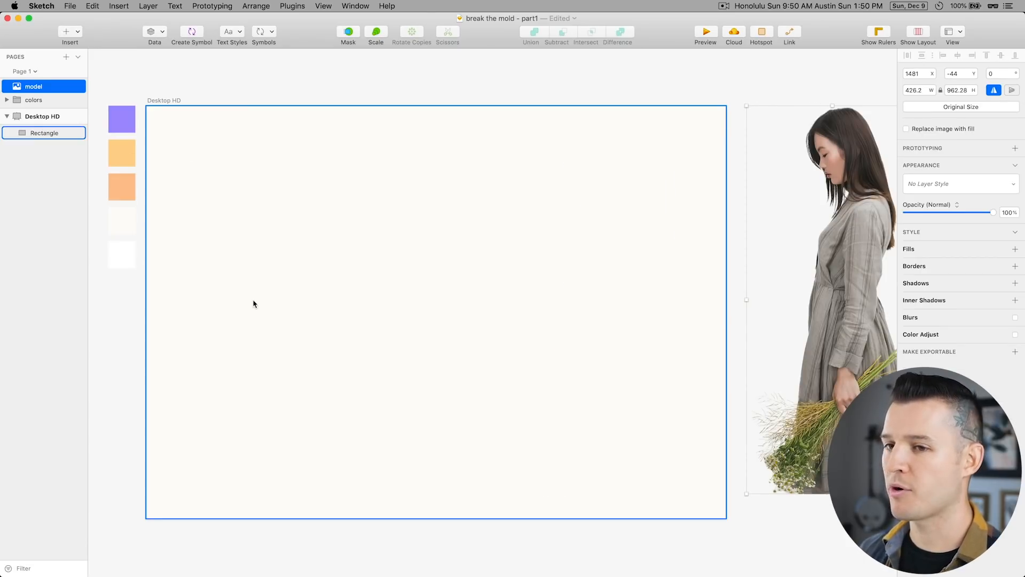
click(43, 132)
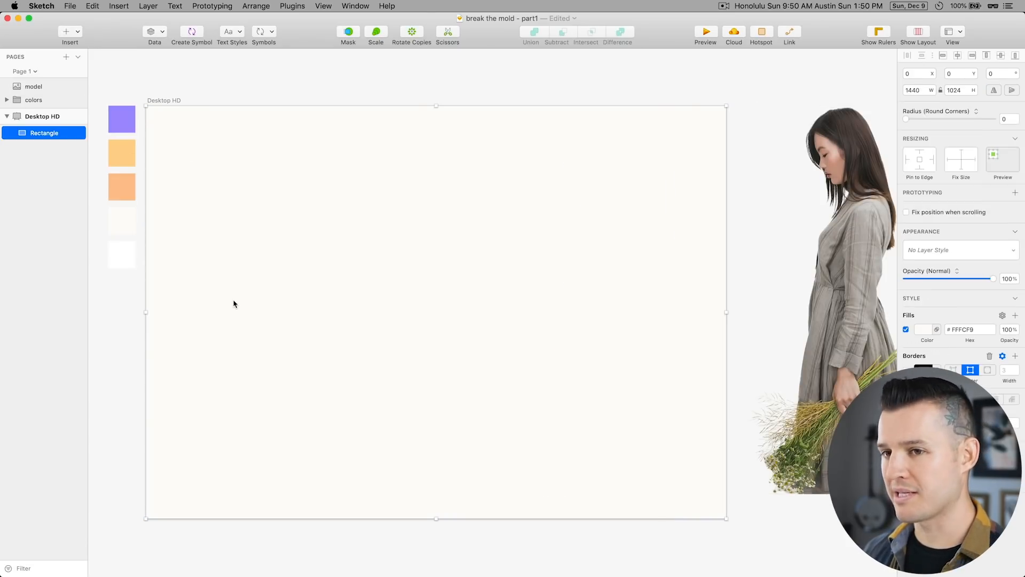
double_click(44, 133)
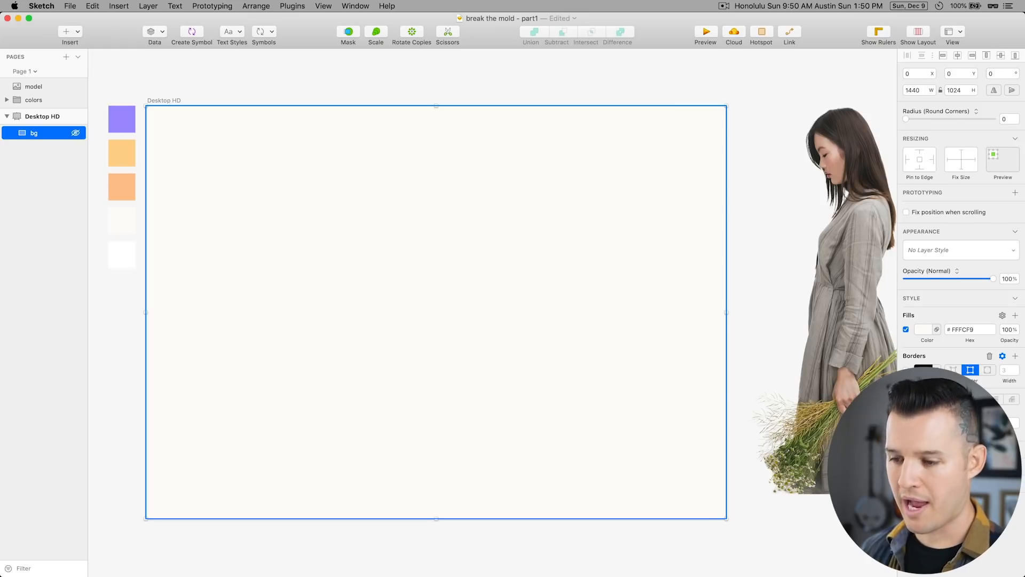
click(122, 119)
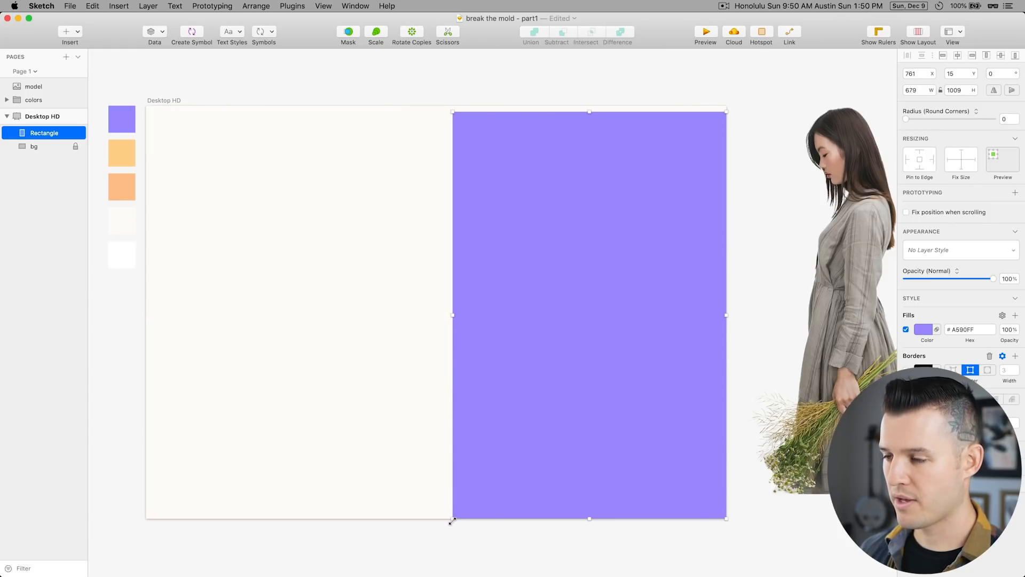
click(587, 117)
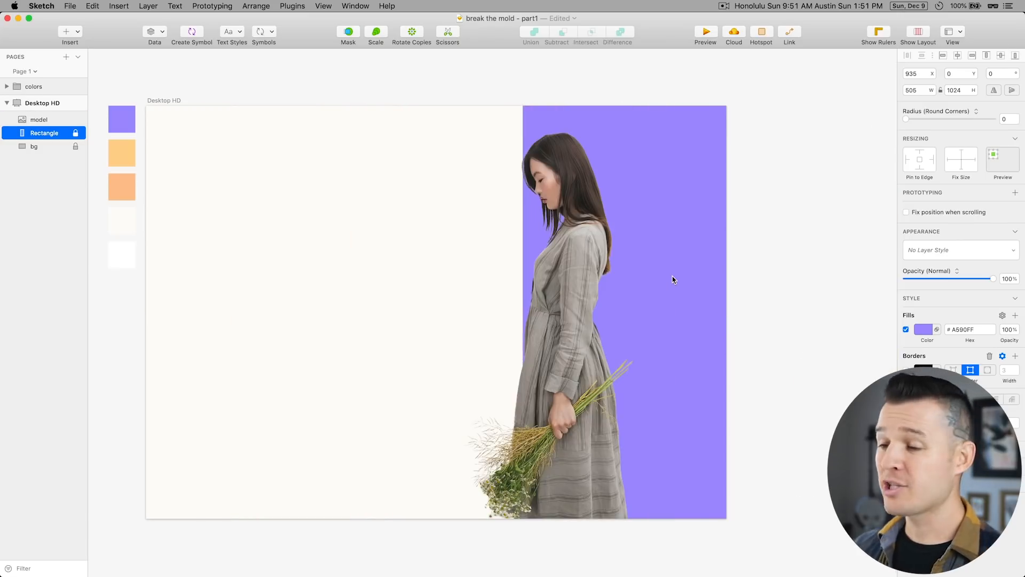
- Nudge the model photo right so she straddles the purple panel's left edge
click(39, 119)
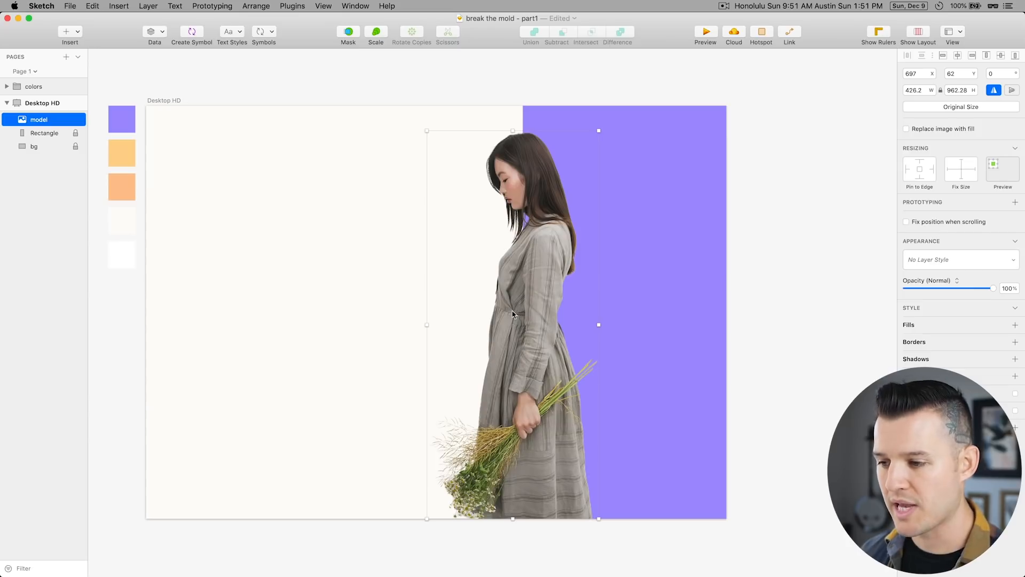
mouse_move(558, 316)
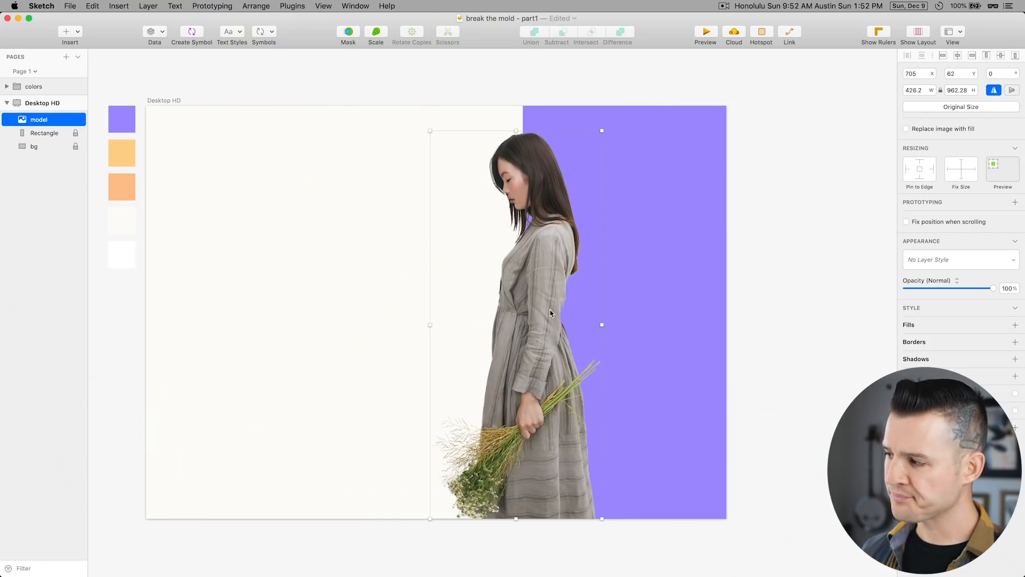
mouse_move(544, 312)
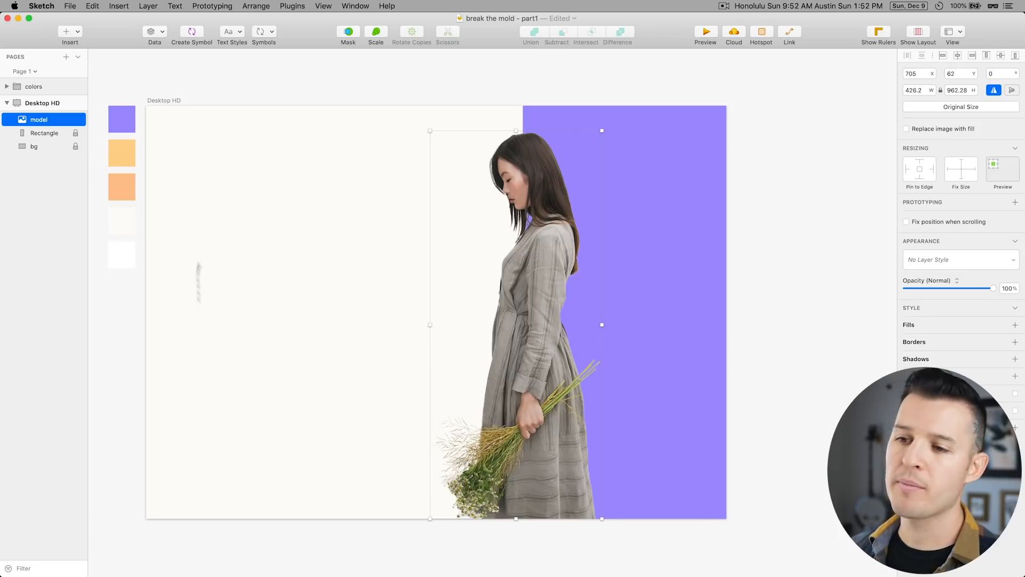
mouse_move(249, 287)
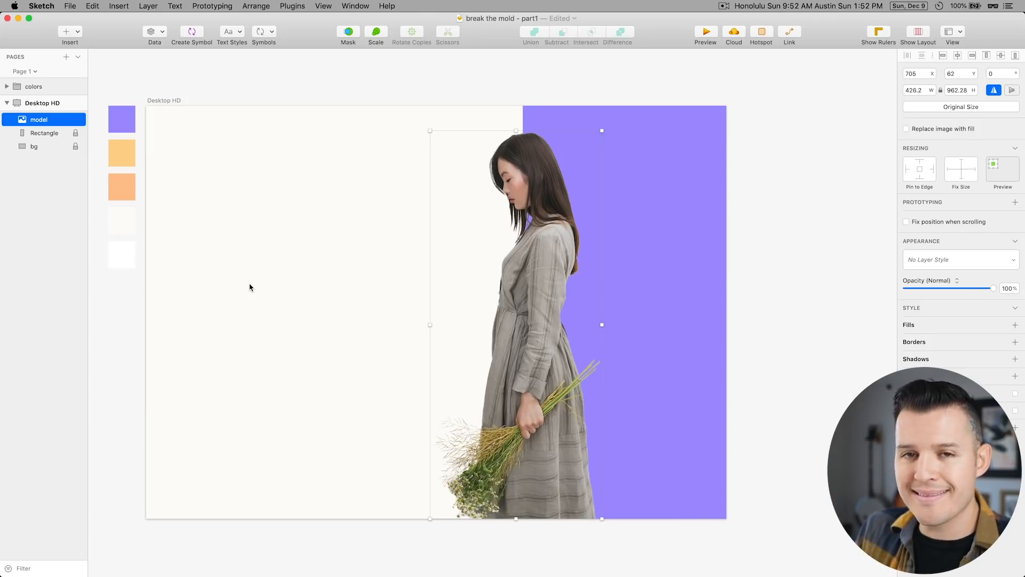
mouse_move(207, 295)
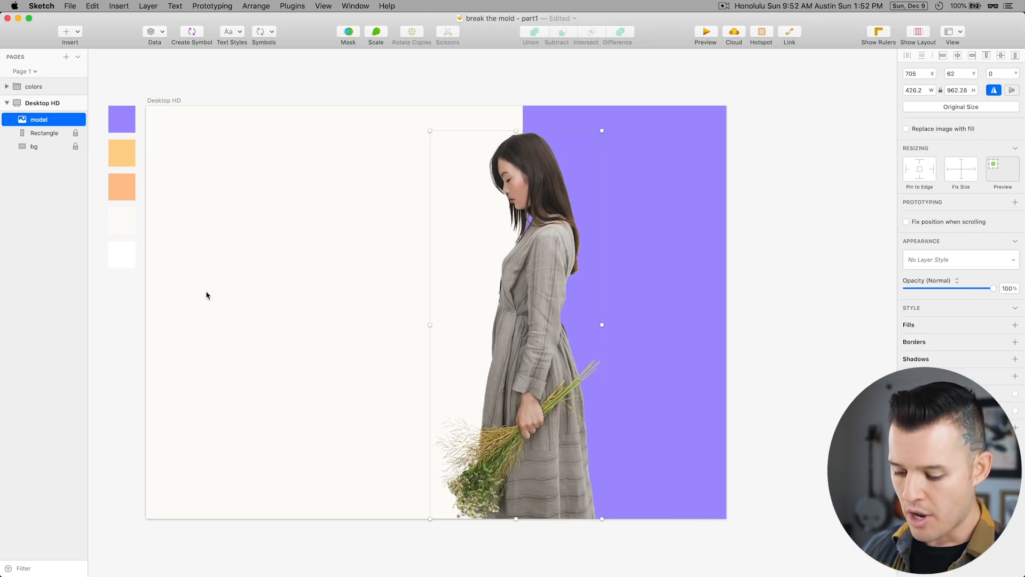
- Add the bold Helvetica Neue 'Fall Fashion' headline and a size-20 copy beneath it
click(217, 191)
text(20)
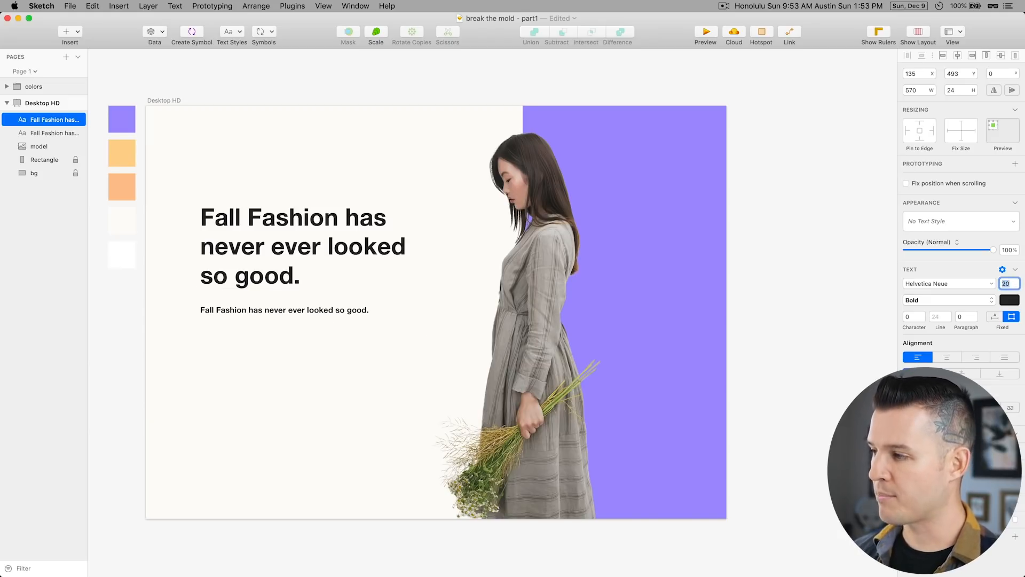
click(284, 310)
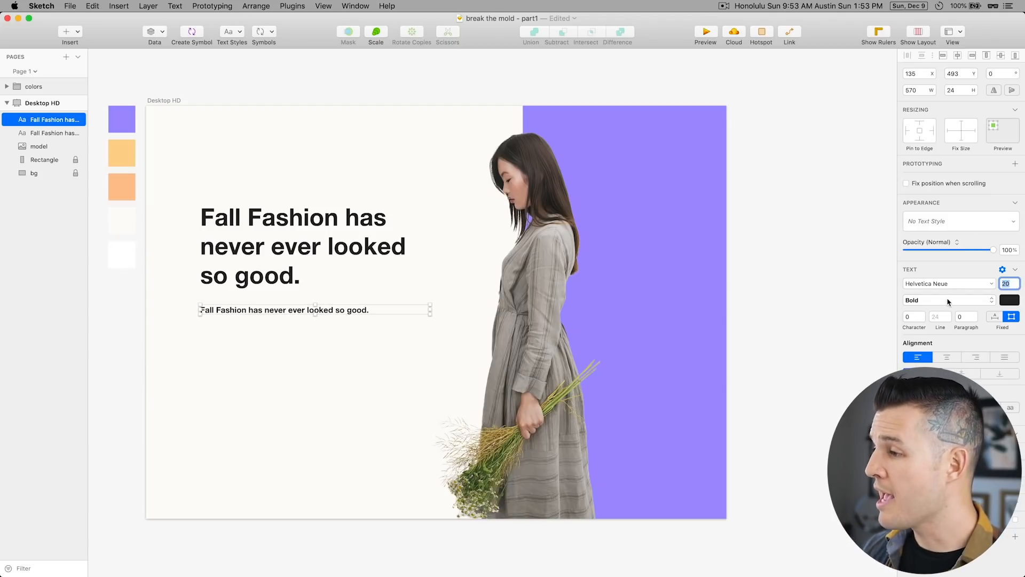
- Add a bold purple 'Shop the Collection' link beneath the body copy
click(947, 300)
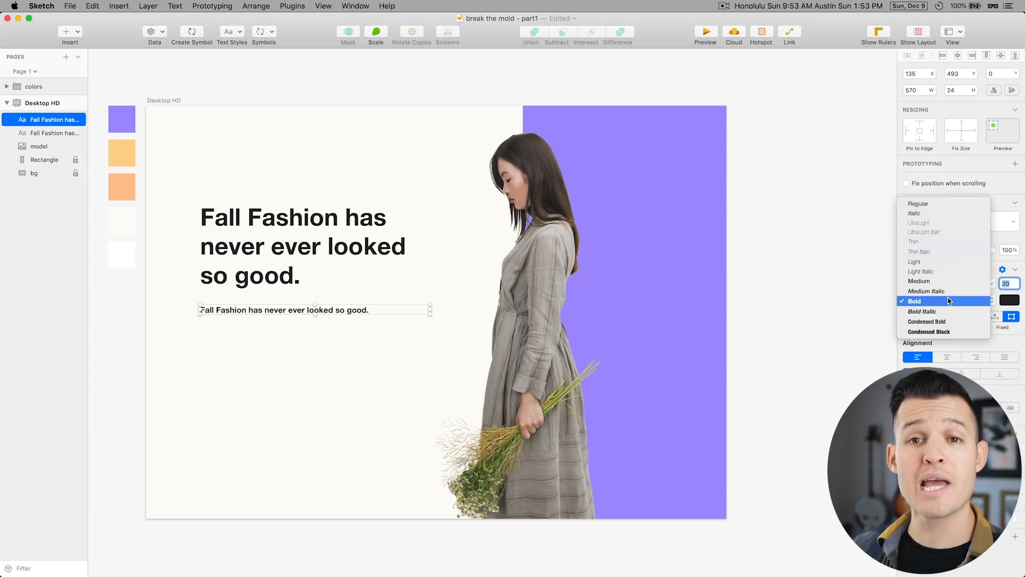
mouse_move(927, 281)
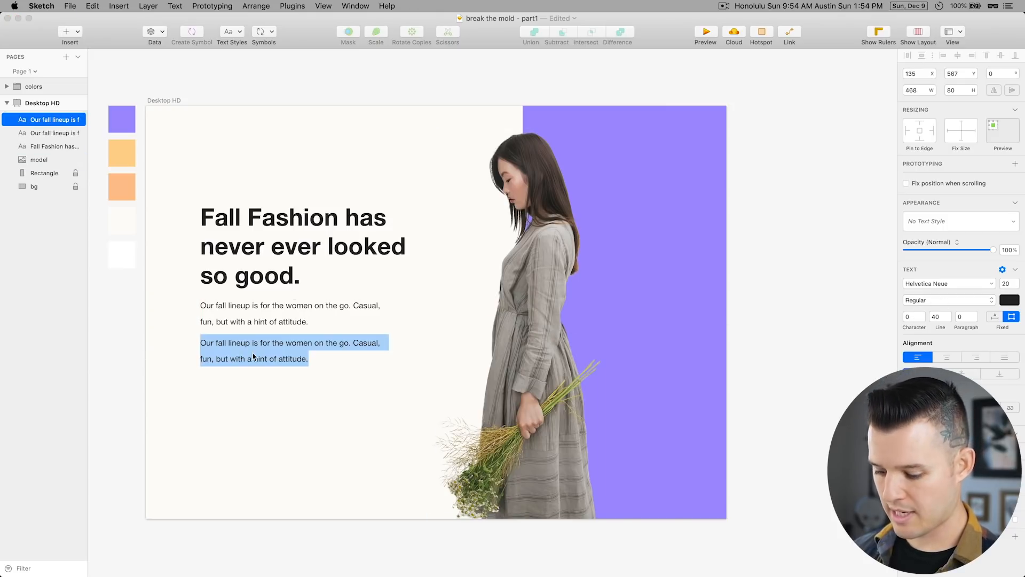
text(Shop the)
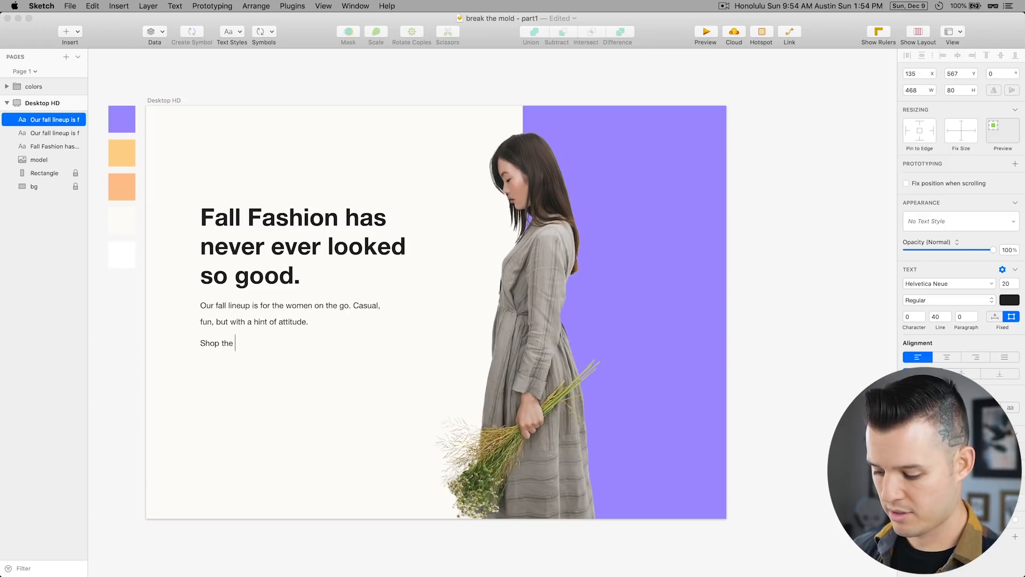
text(Collection)
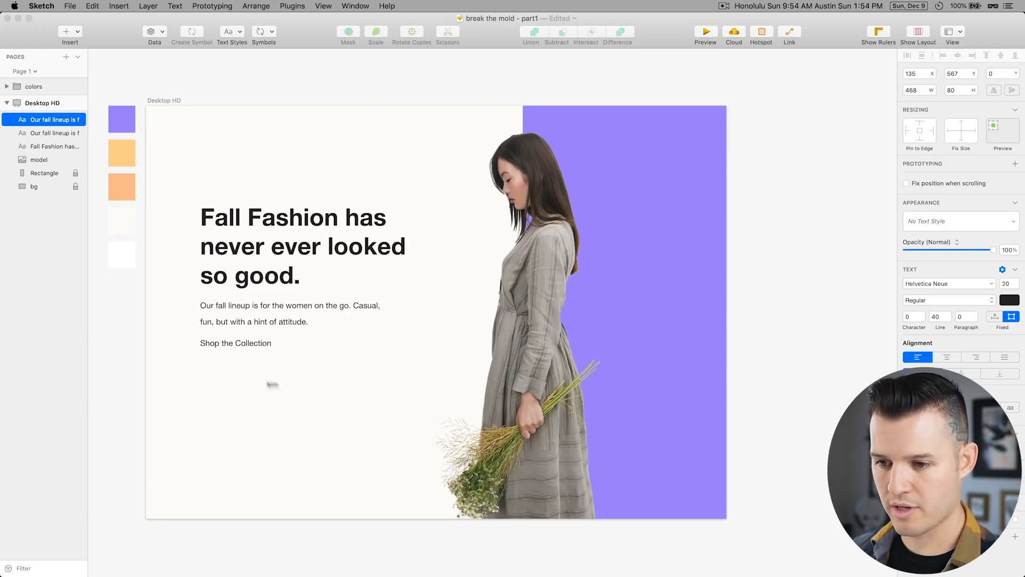
click(235, 343)
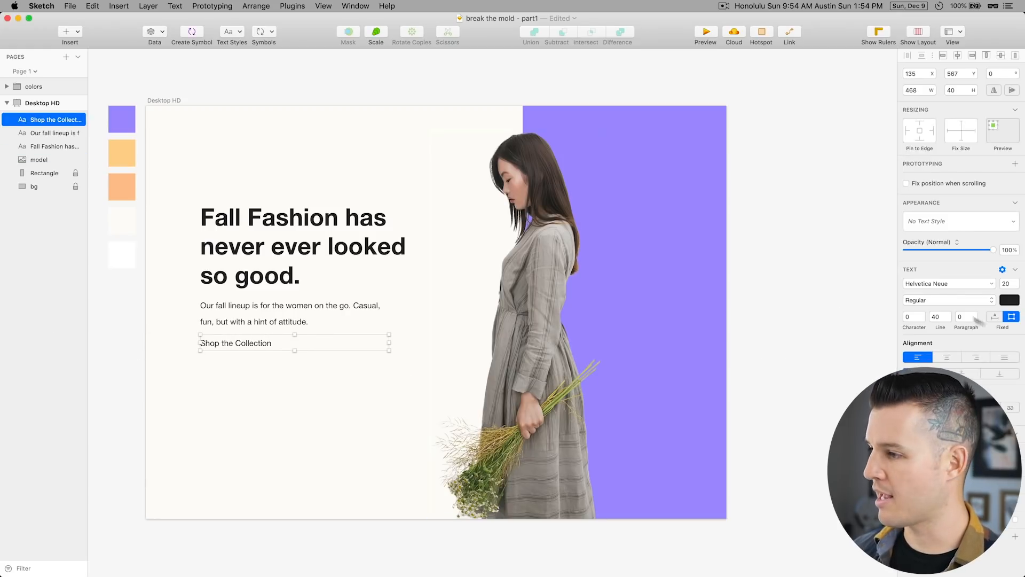
click(945, 299)
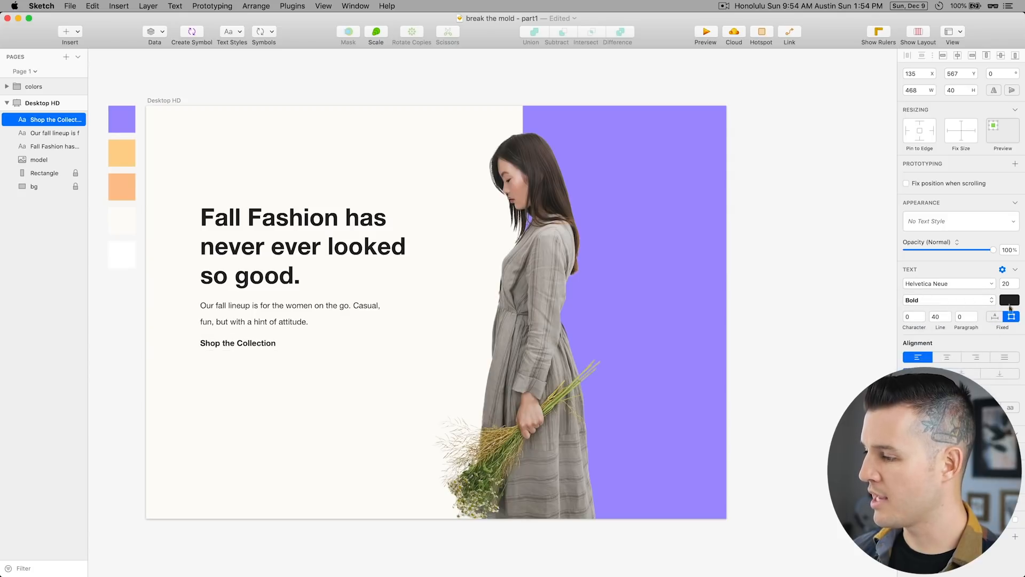
click(1009, 300)
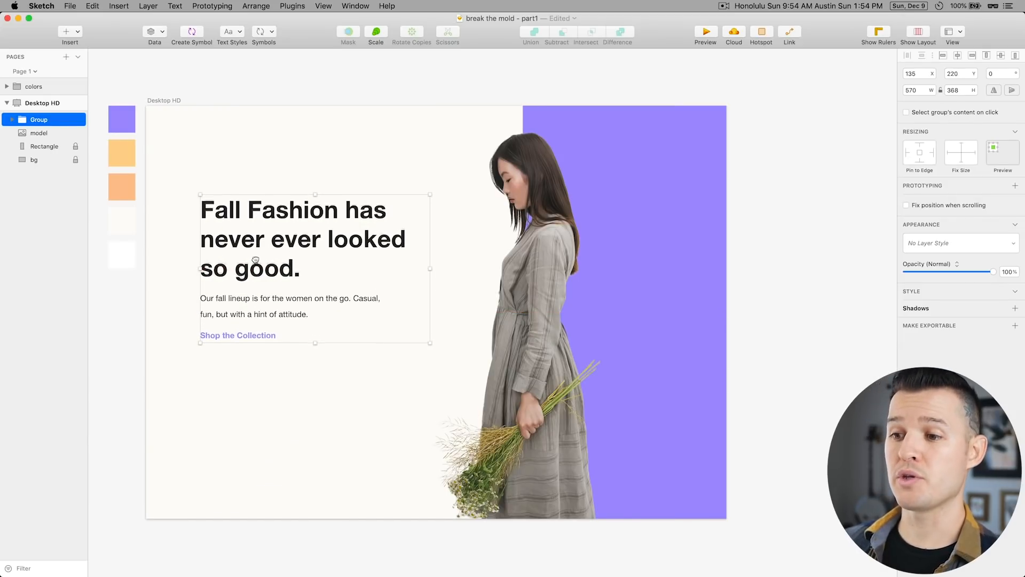
- Lower the headline block slightly, lock the model image, and name the text group 'text'
drag(314, 239, 314, 246)
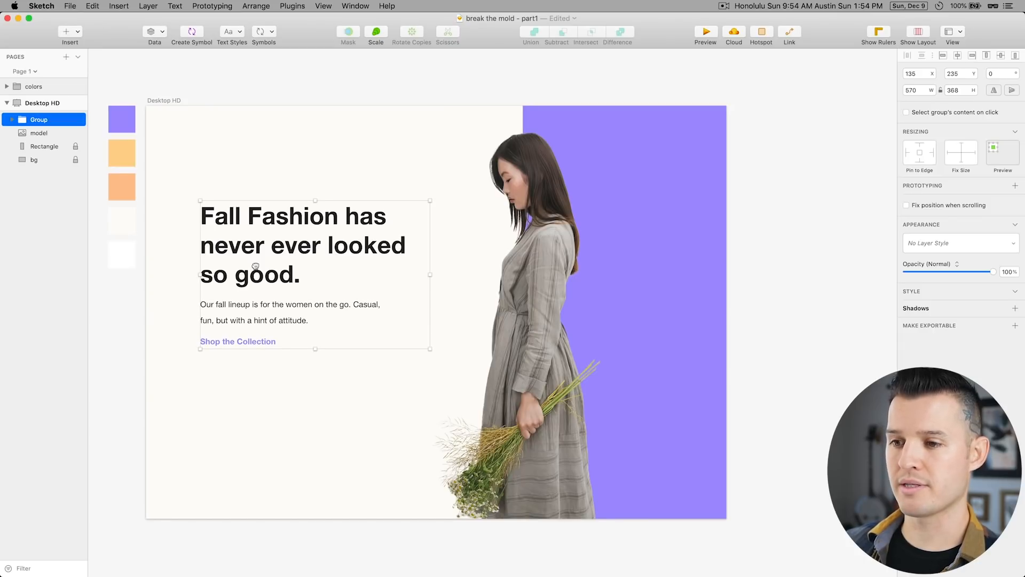
mouse_move(262, 433)
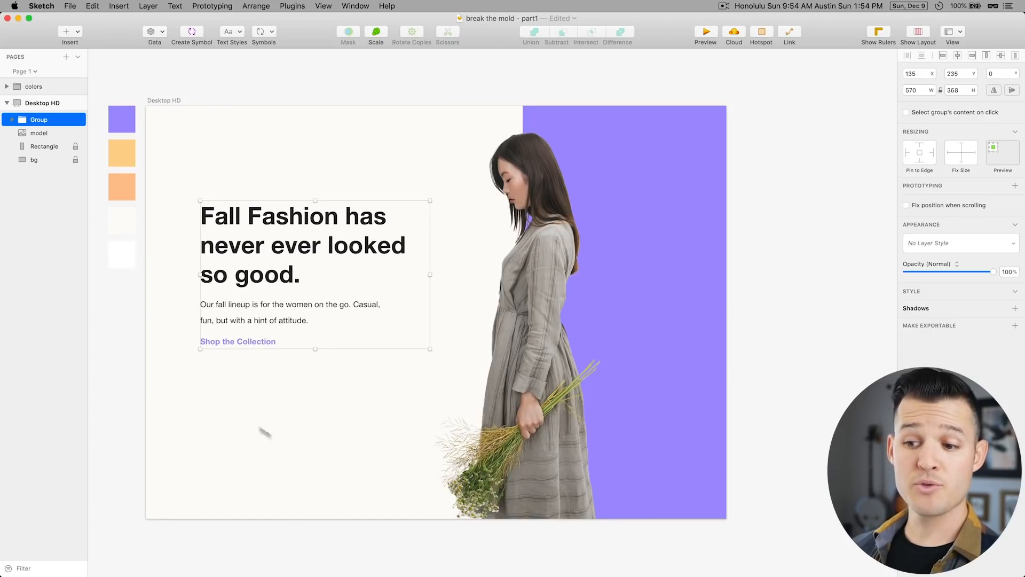
mouse_move(204, 171)
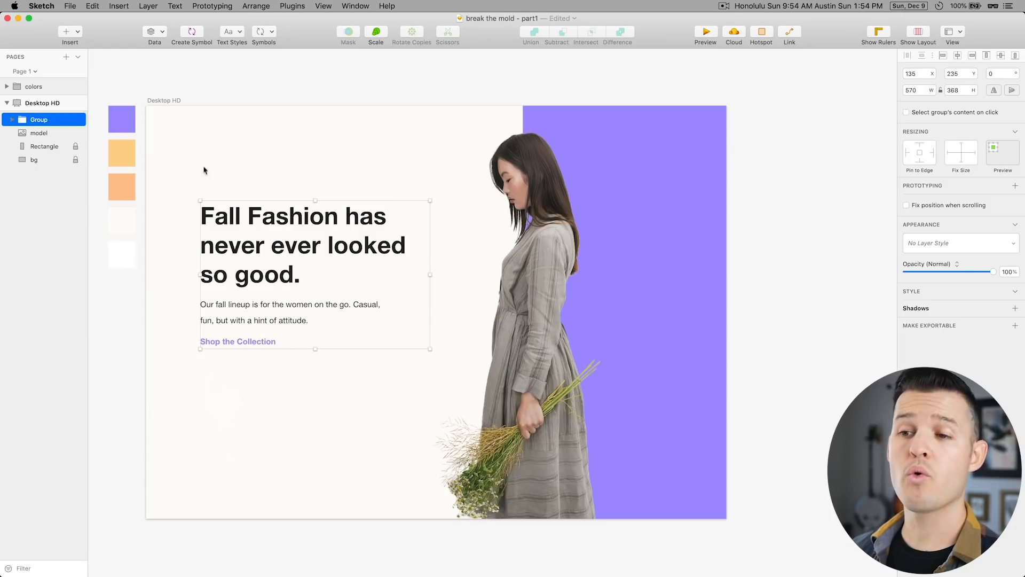
mouse_move(253, 128)
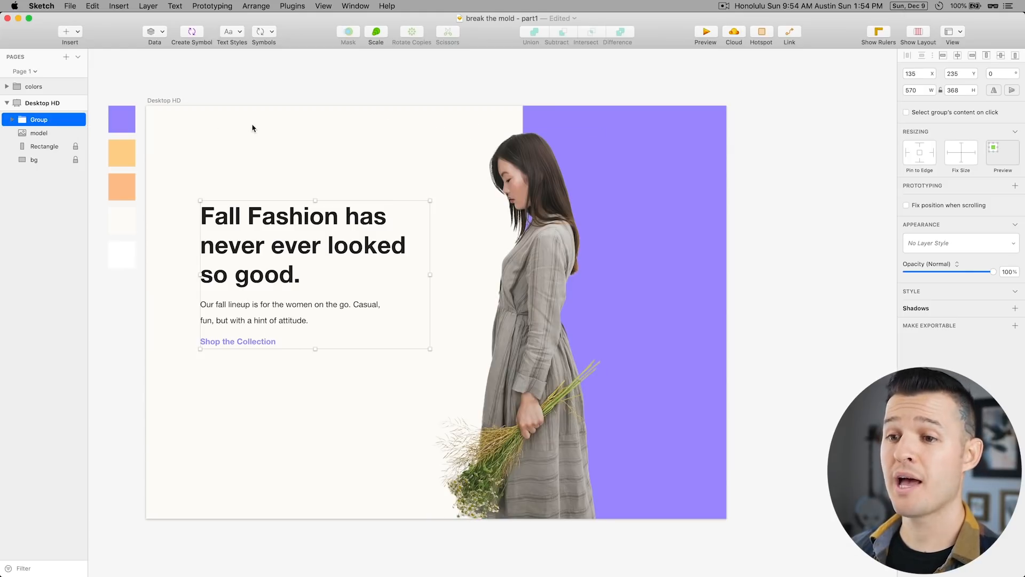
mouse_move(249, 159)
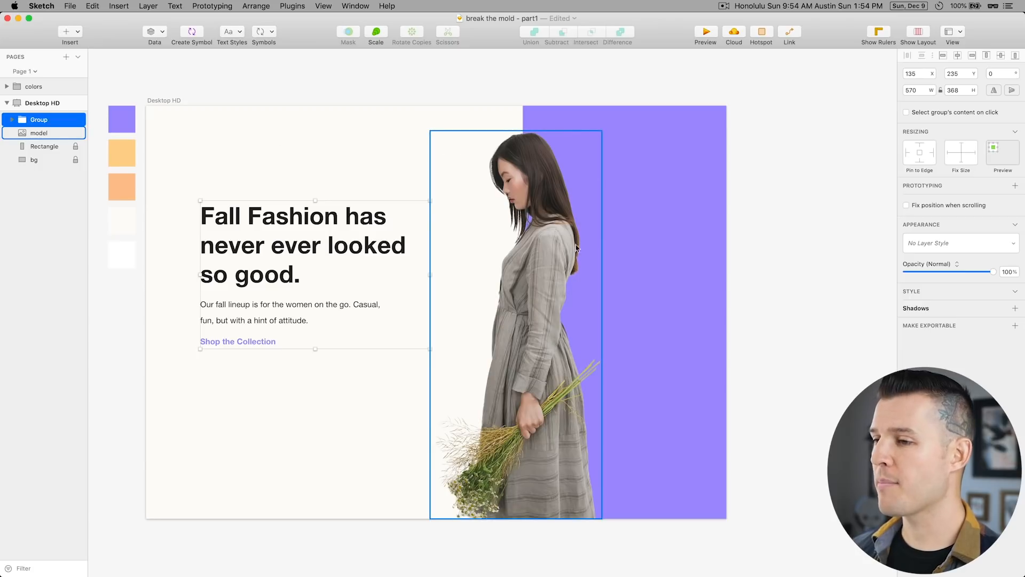
click(39, 132)
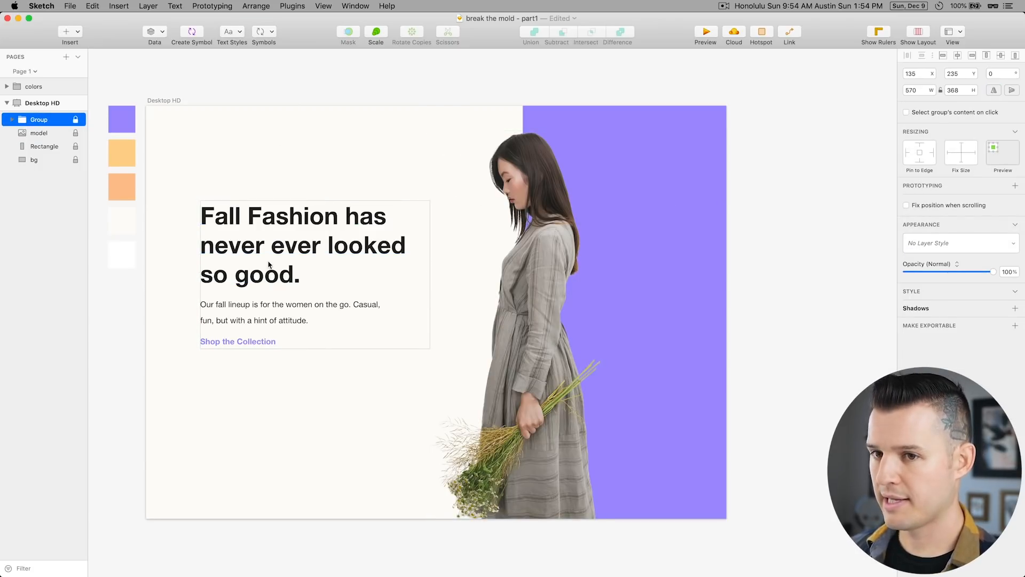
double_click(38, 118)
text(text)
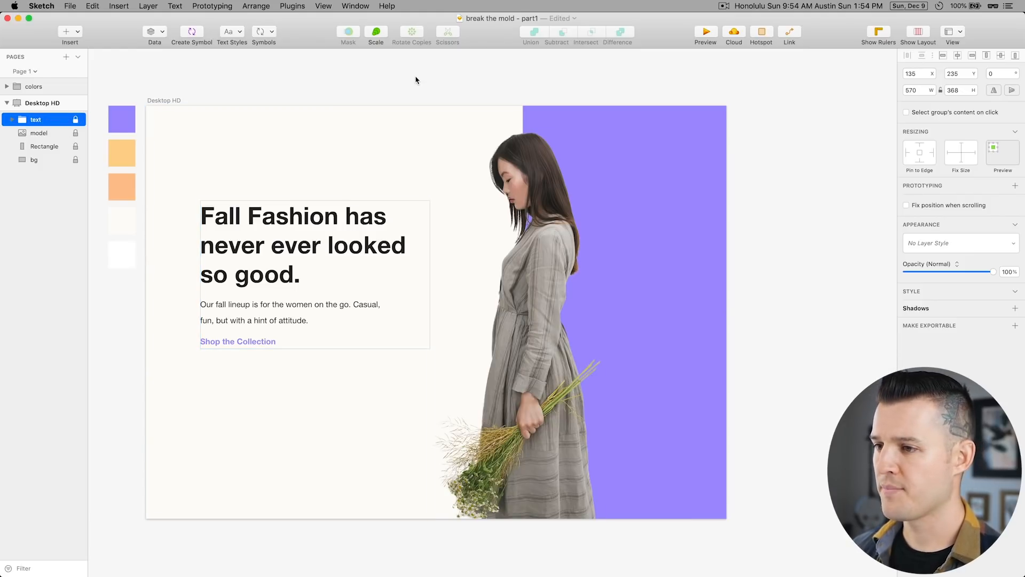
click(33, 86)
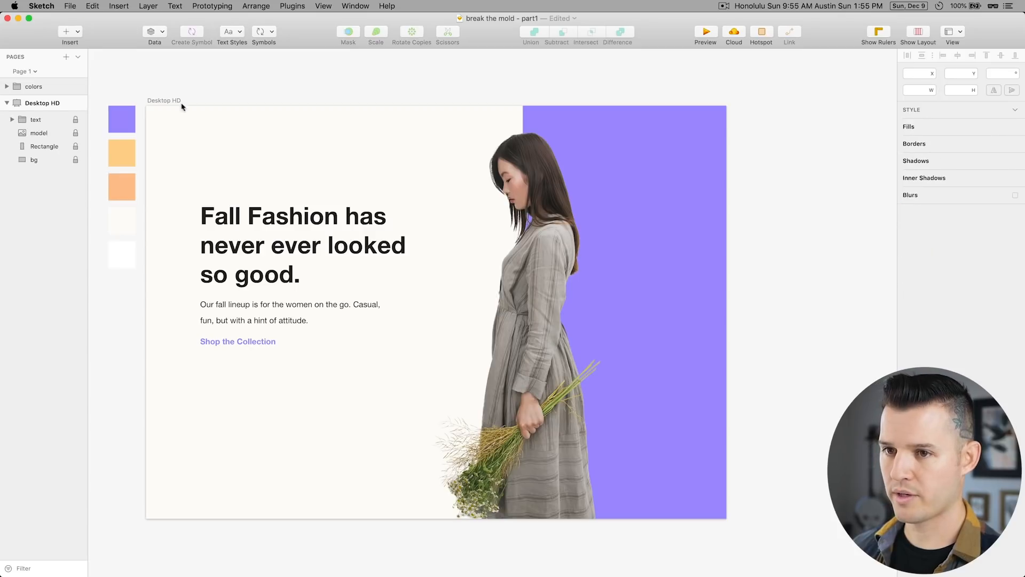
- Subtract the small peach square from the large one to make a hollow Combined Shape frame
click(567, 172)
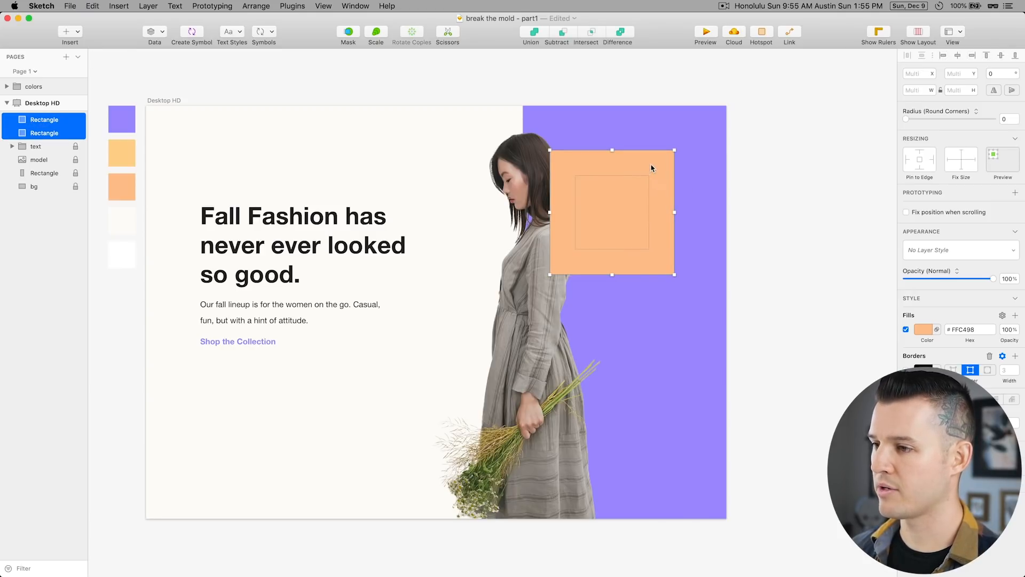
click(556, 30)
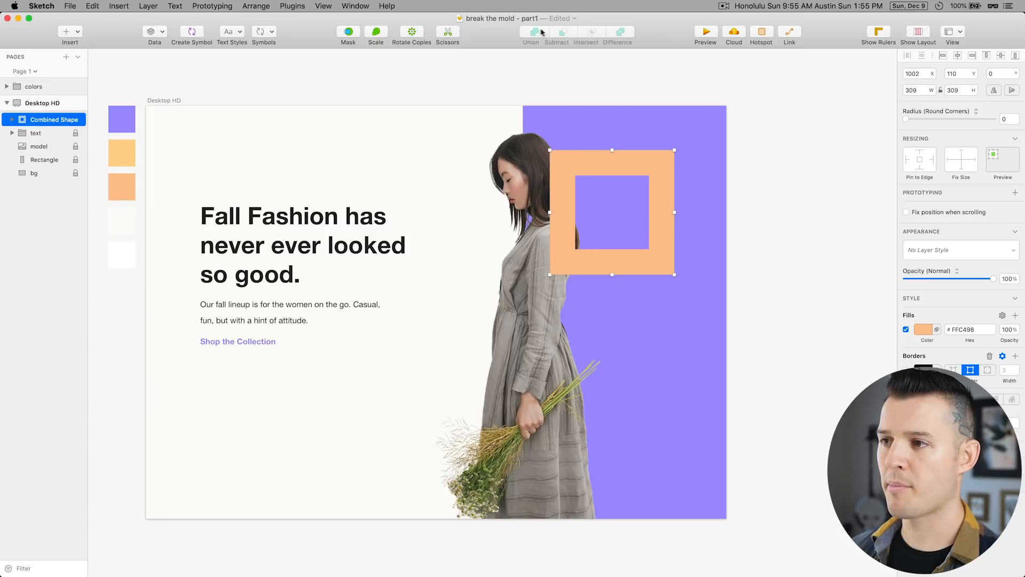
mouse_move(578, 37)
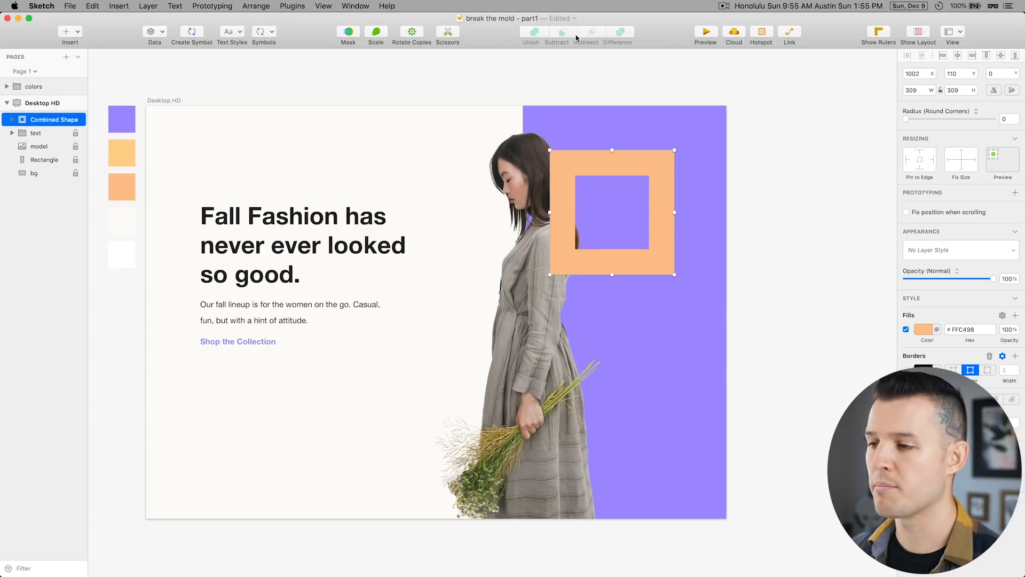
mouse_move(682, 261)
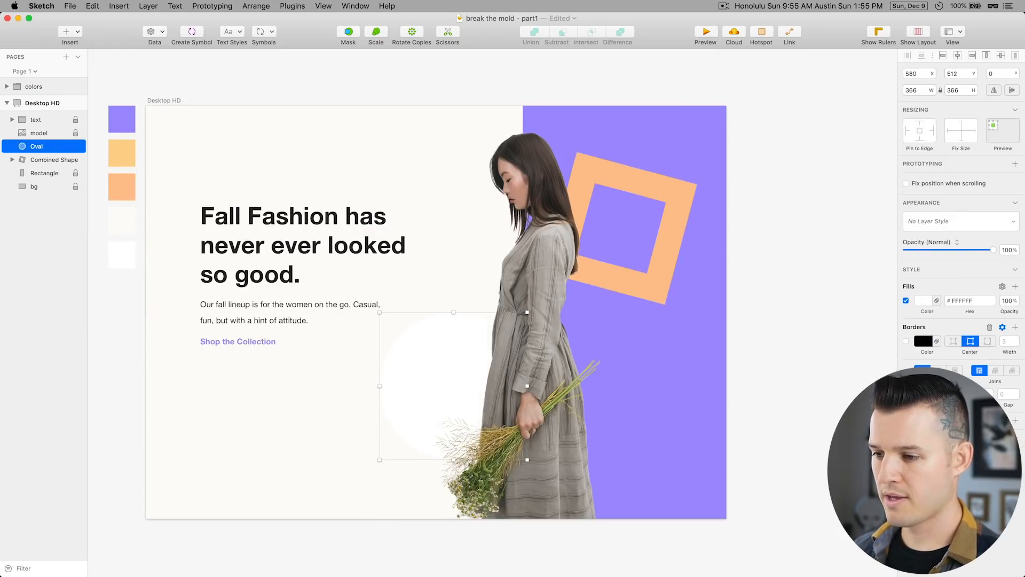
- Fill the circle peach and subtract the smaller circle to form a hollow ring
click(923, 300)
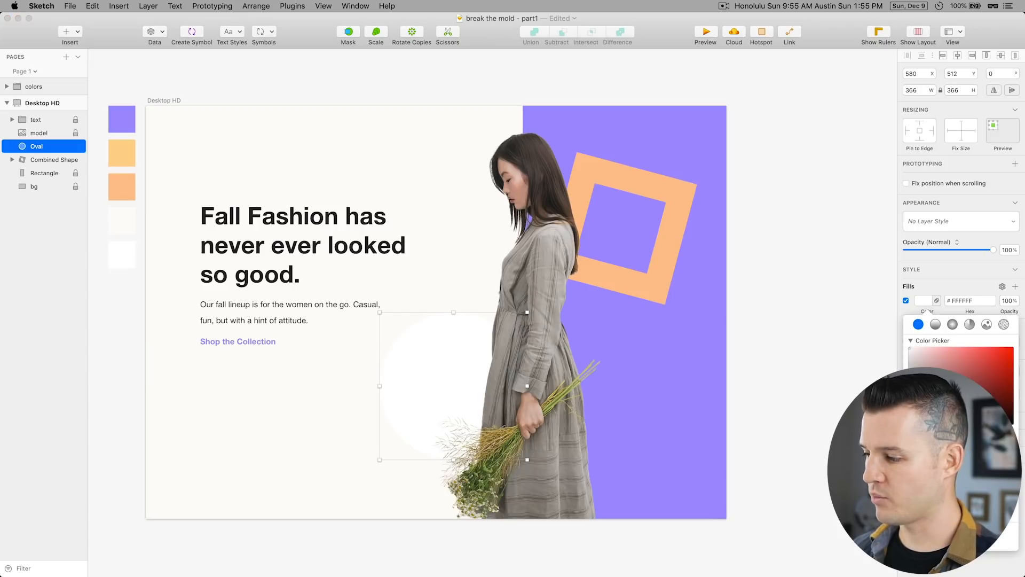
click(121, 185)
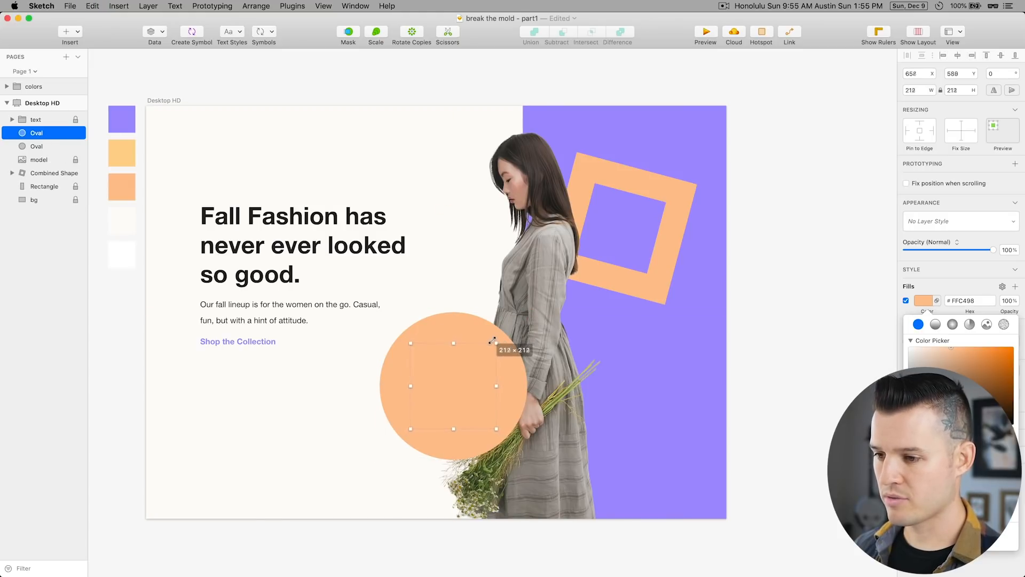
click(36, 147)
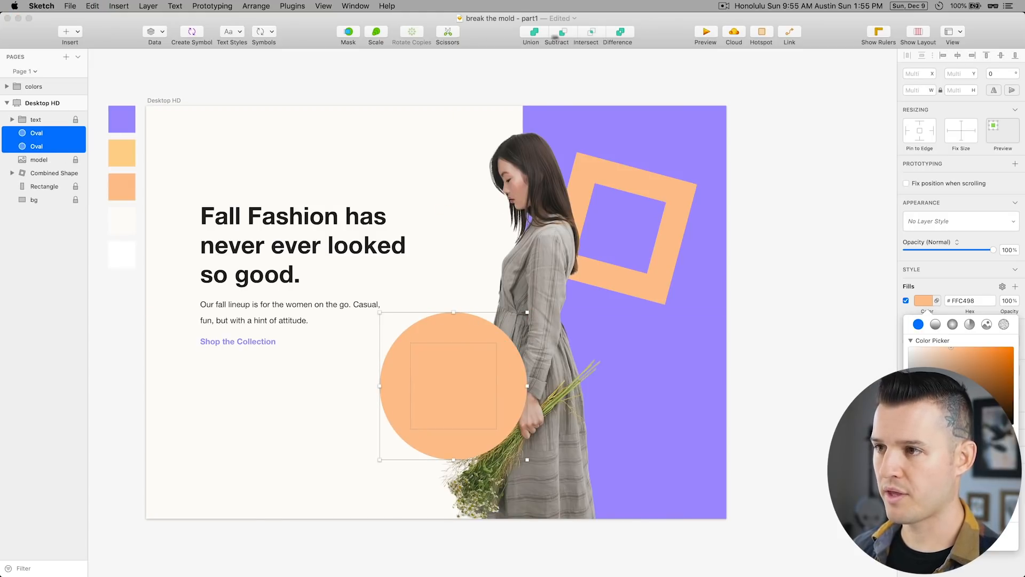
click(556, 31)
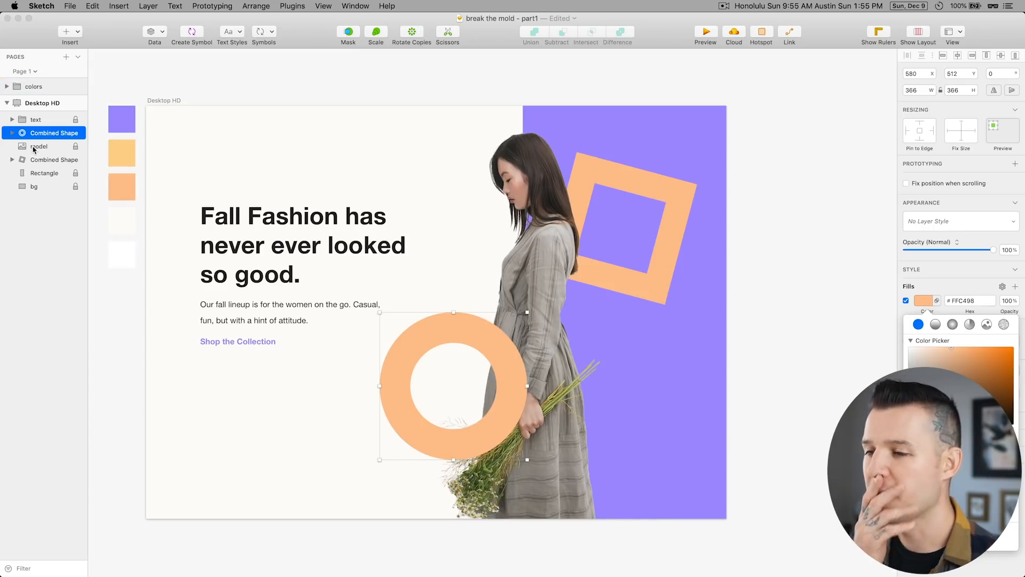
- Turn the ring into a mask and place a copy of the model photo inside its group
click(38, 147)
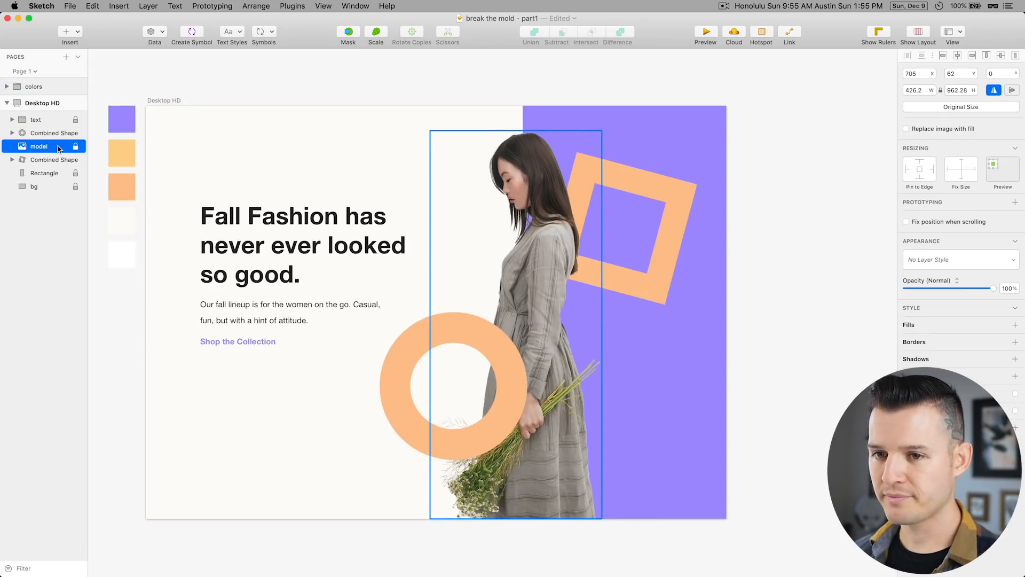
click(46, 133)
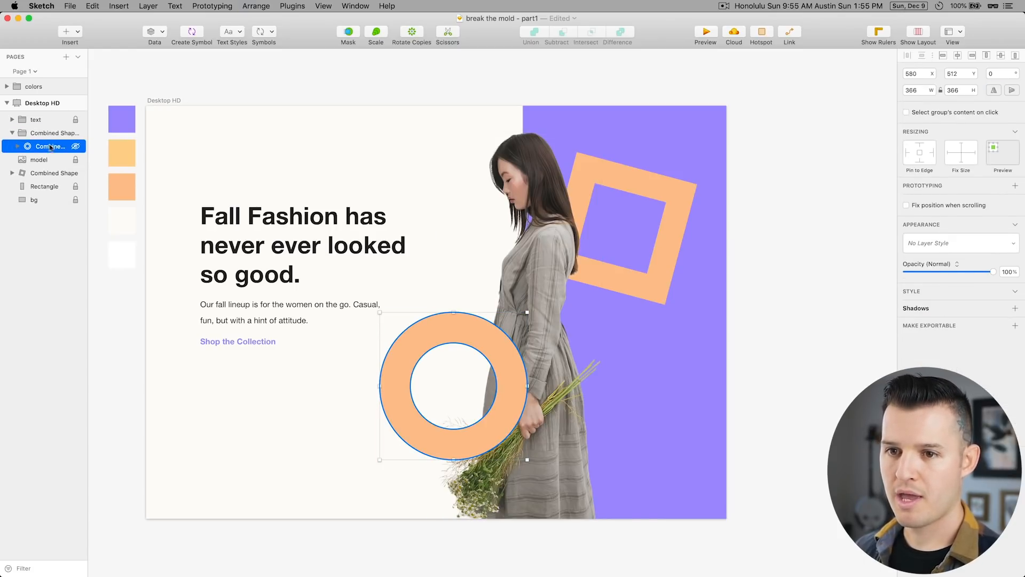
click(44, 146)
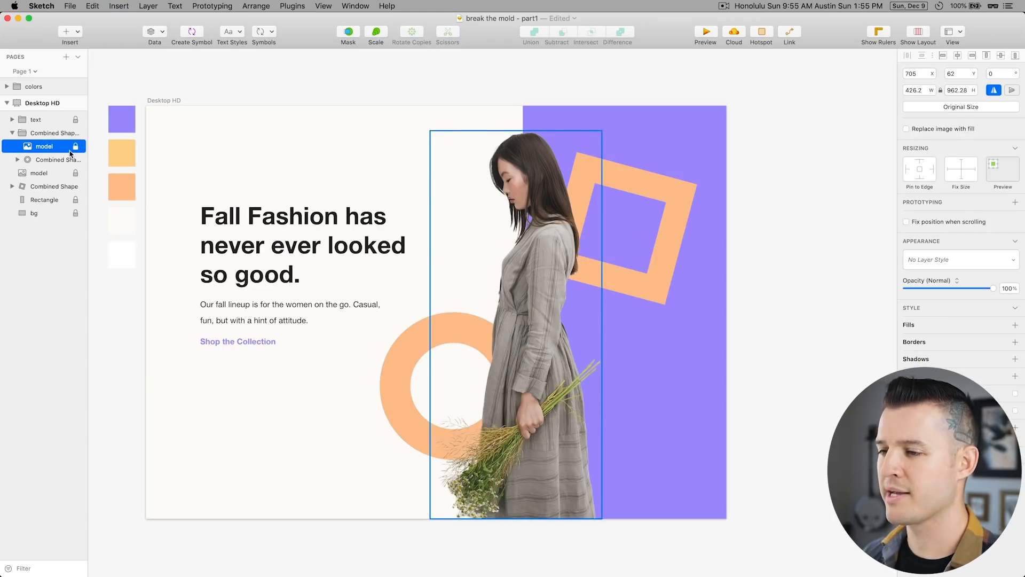
- Set the model copy inside the ring group to Overlay blending so the ring tints her bouquet
click(55, 159)
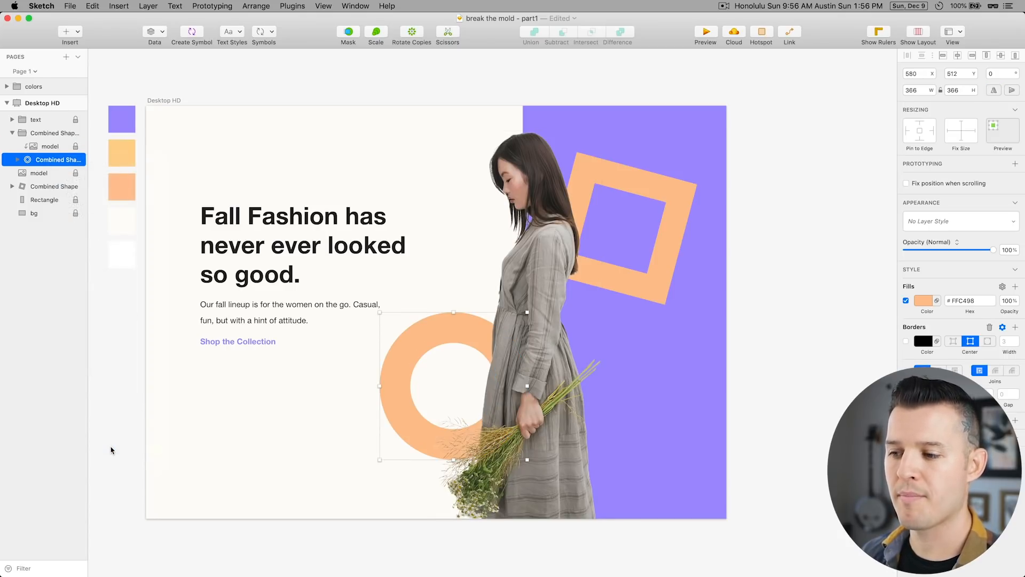
click(48, 146)
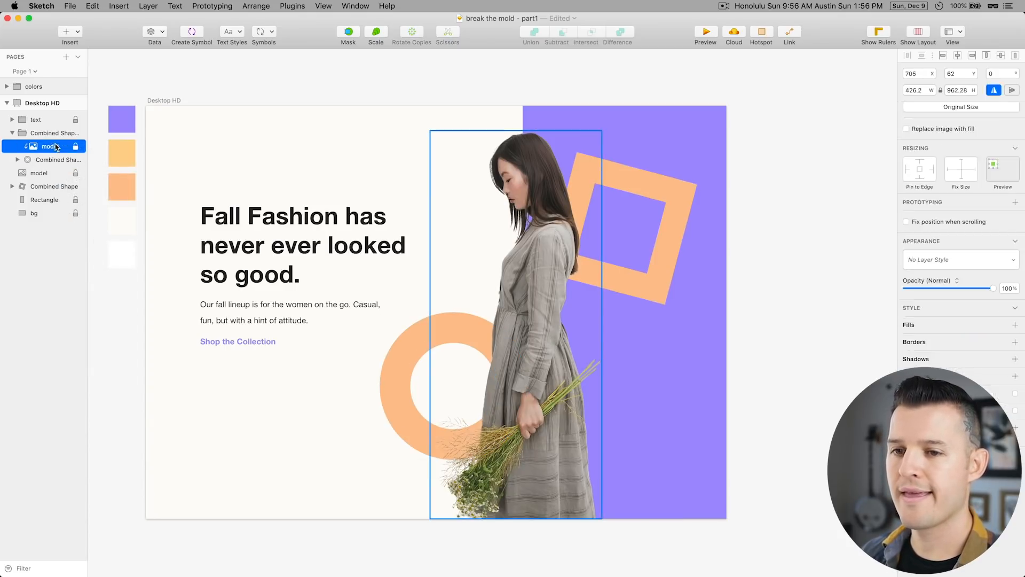
click(956, 279)
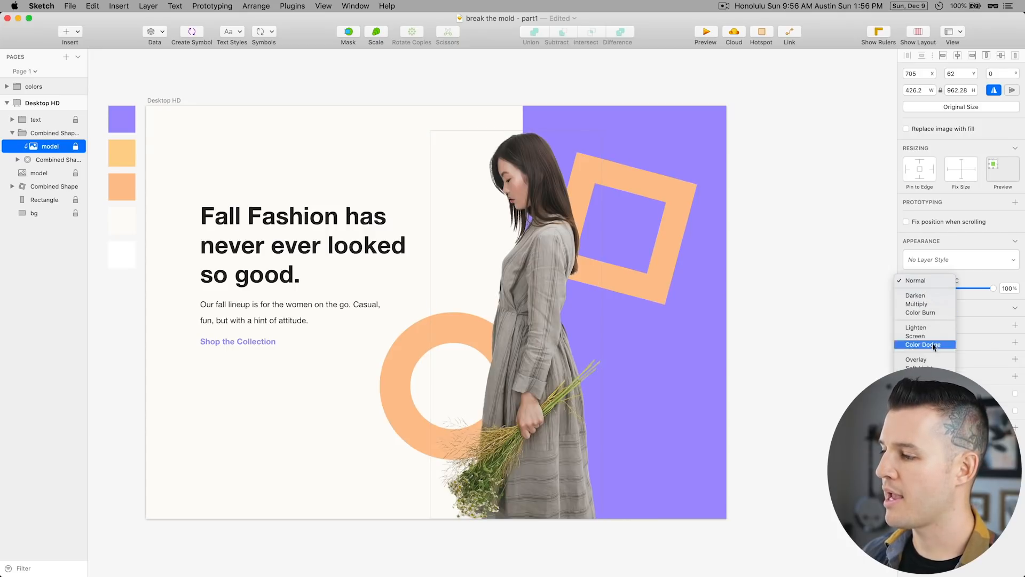
click(916, 358)
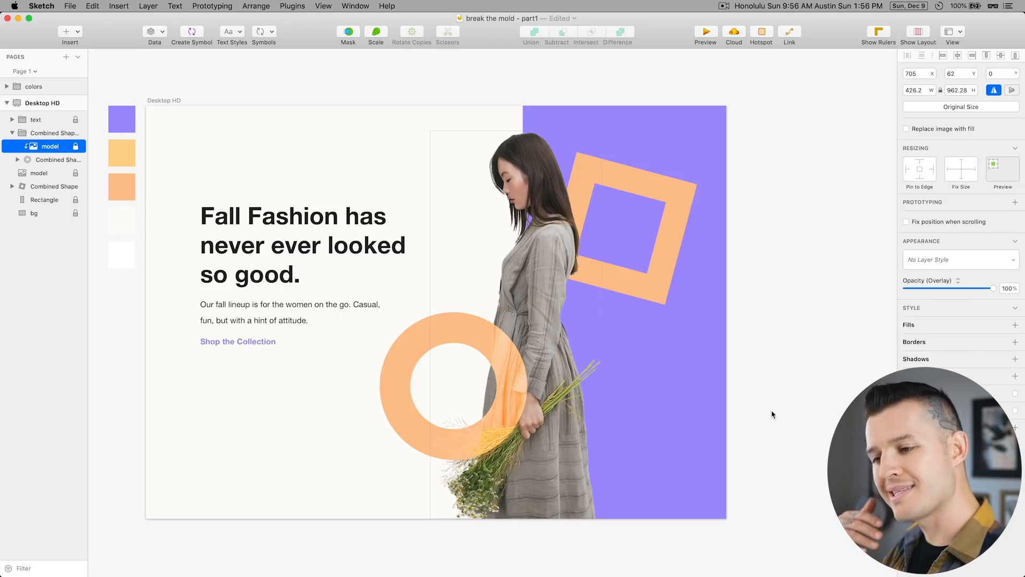
click(641, 228)
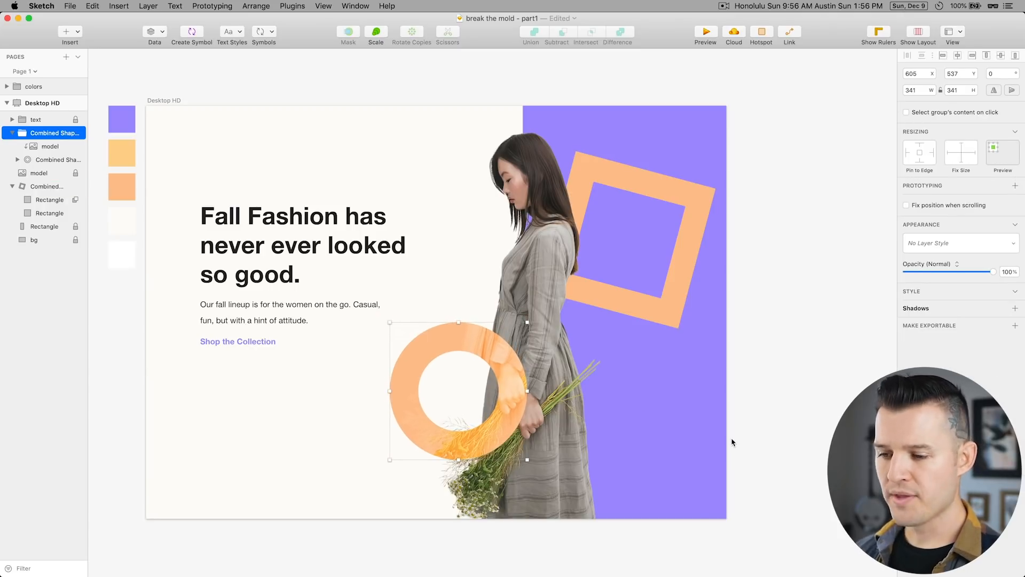
mouse_move(743, 450)
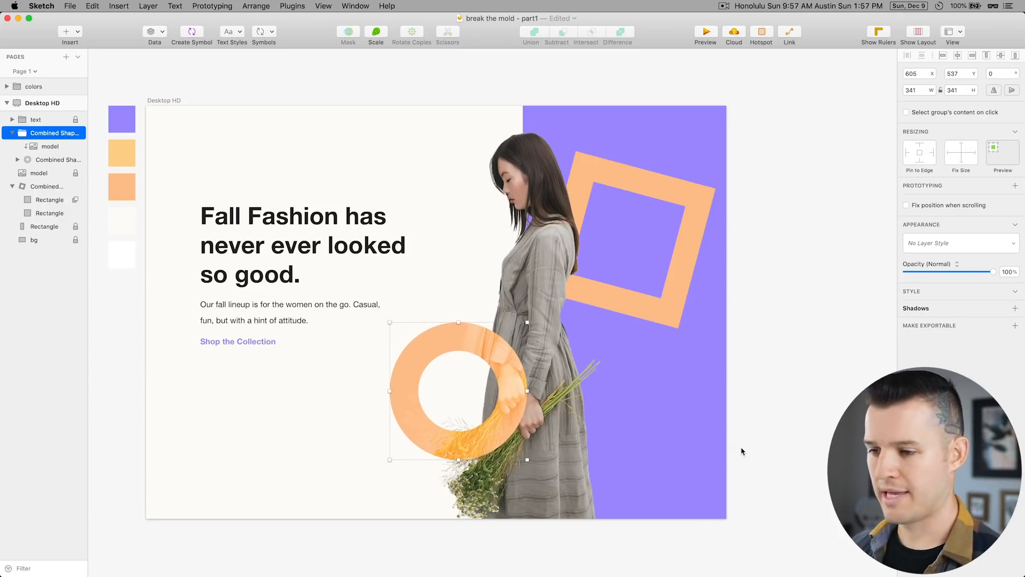
mouse_move(227, 240)
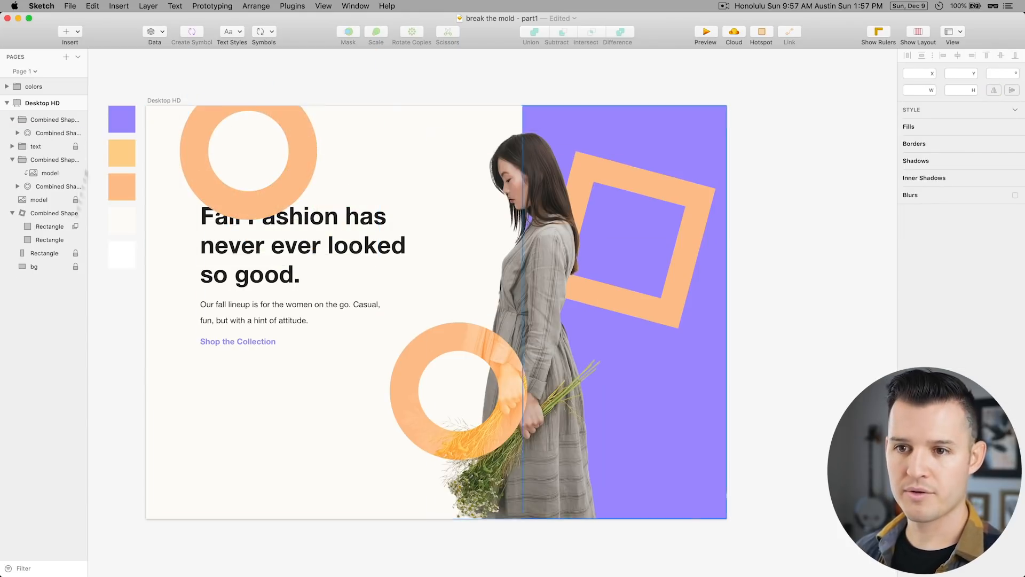
- Move the copied peach ring to the artboard's top-left corner as the logo
click(46, 134)
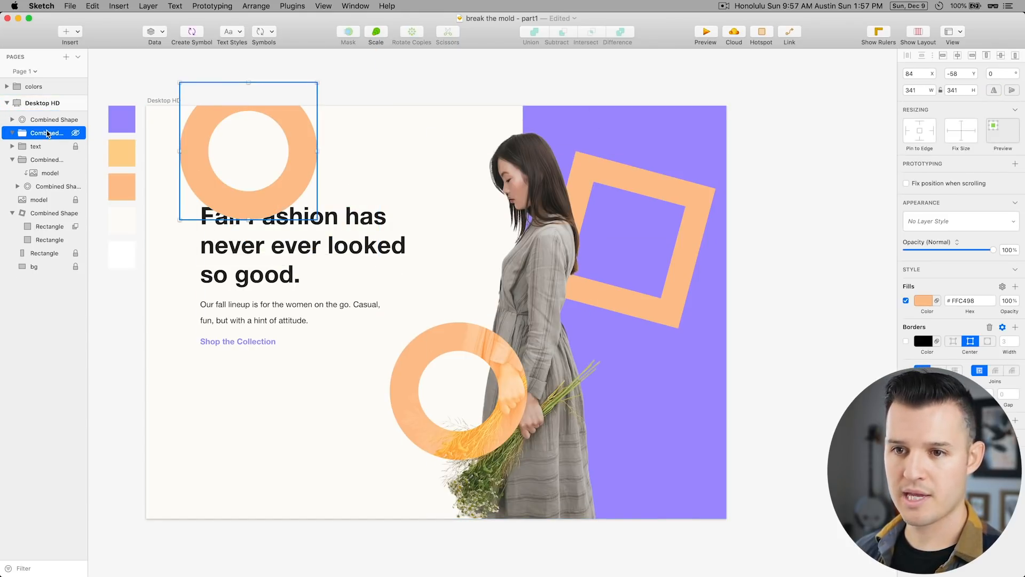
click(53, 118)
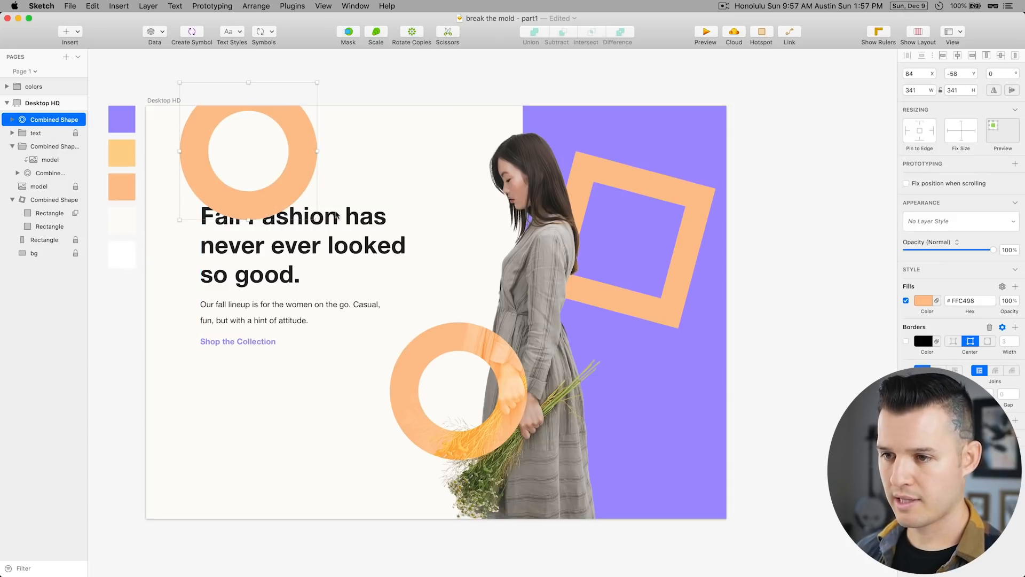
drag(249, 151, 194, 102)
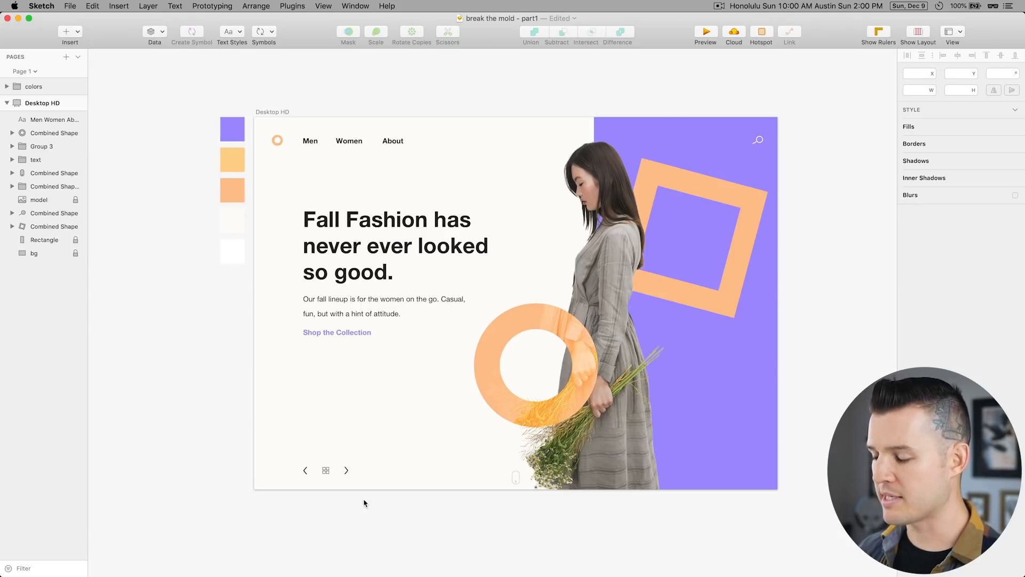
- Deselect everything to reveal the finished hero with nav links, search icon and slider arrows
click(706, 31)
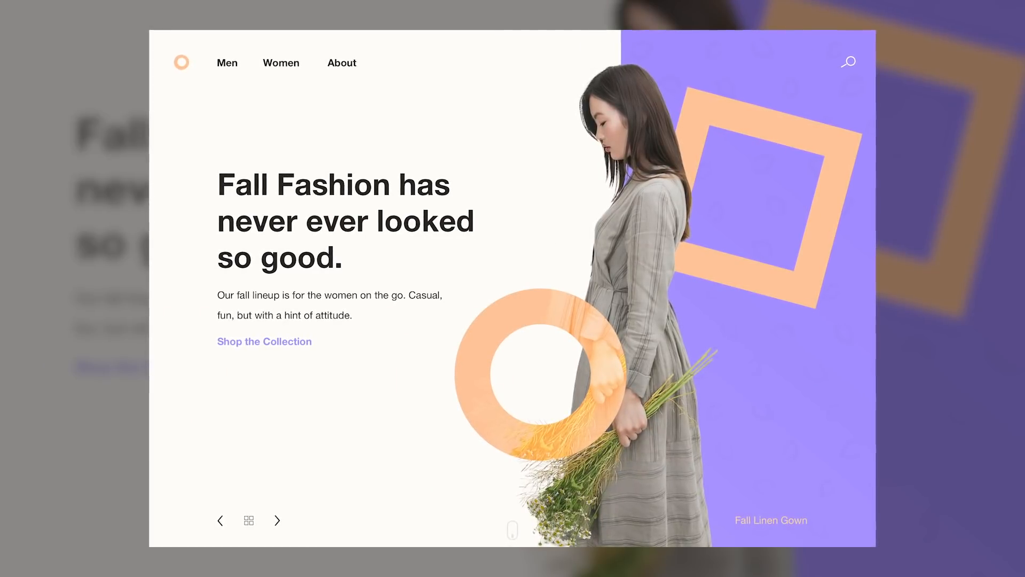